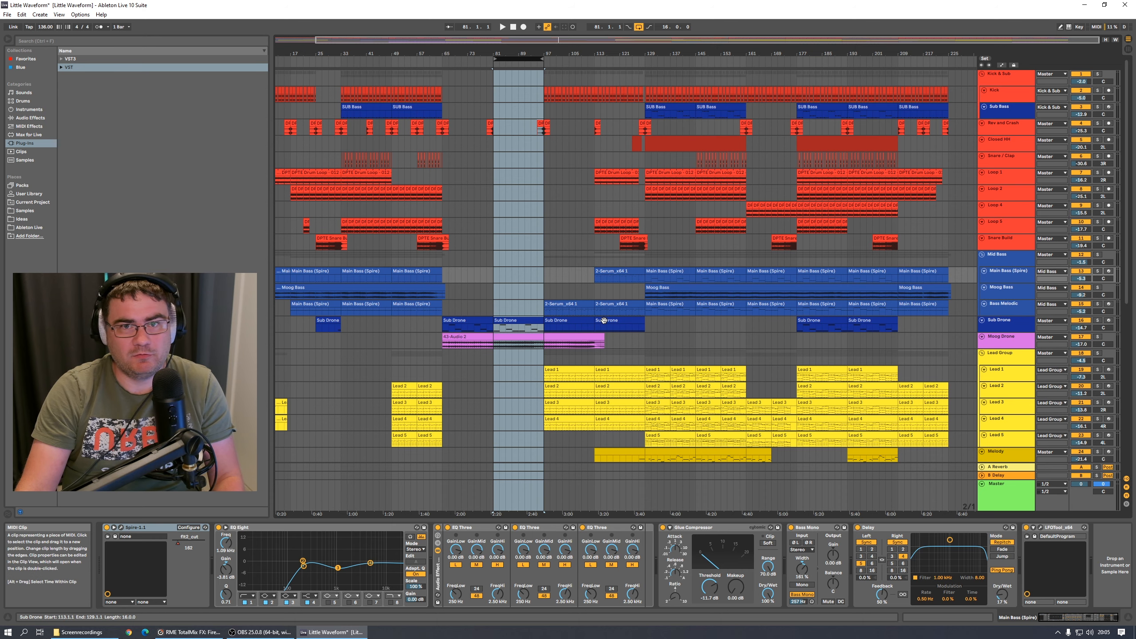
- View the per-core CPU load graphs in Task Manager's Performance tab during playback
scroll("down", 3)
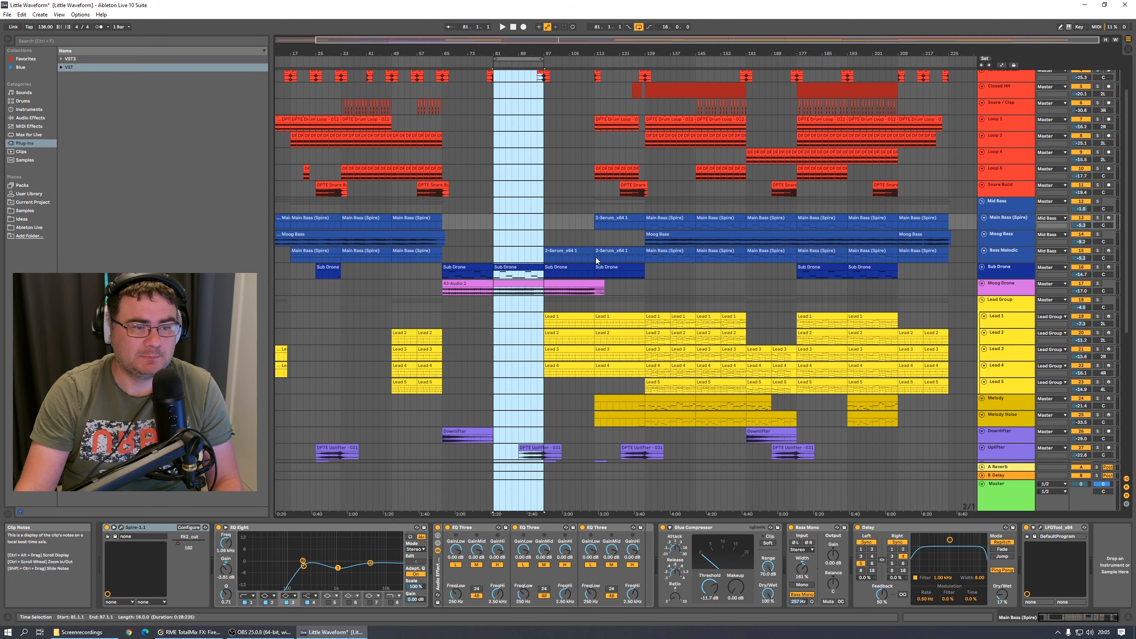
left_click(502, 26)
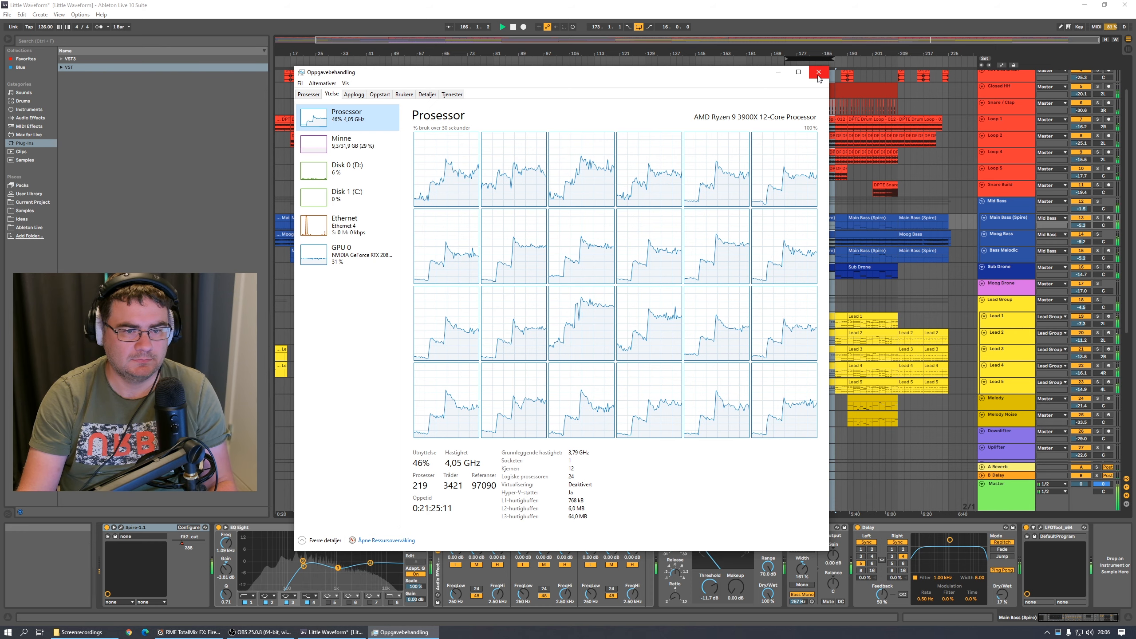
- Close Task Manager and show the Kick track's EQ Eight in the Device View
left_click(818, 71)
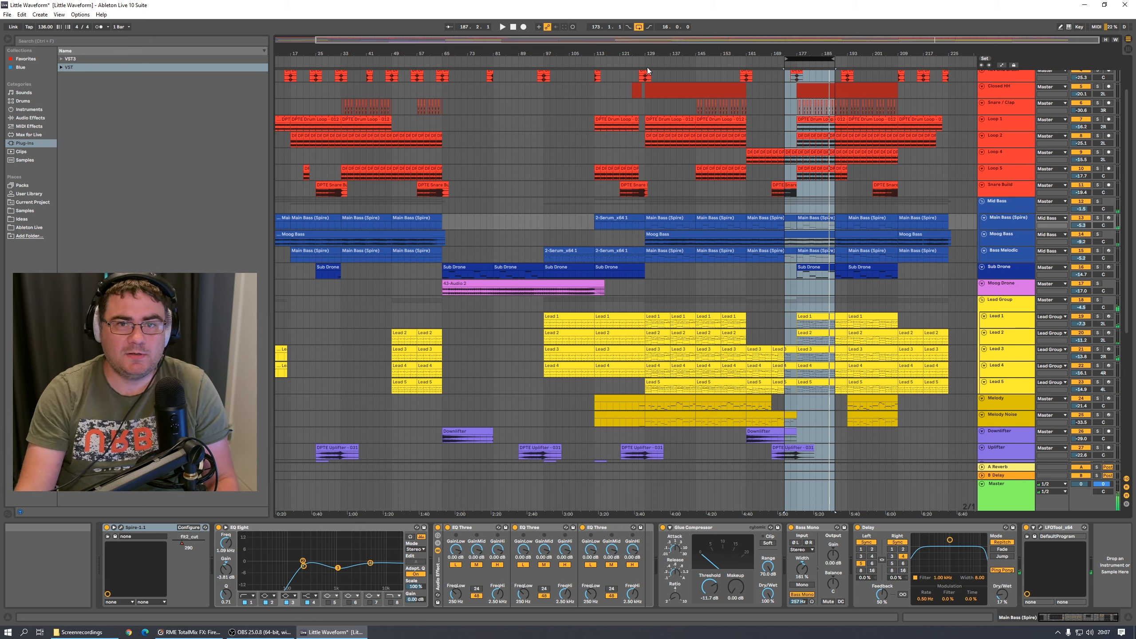
mouse_move(777, 42)
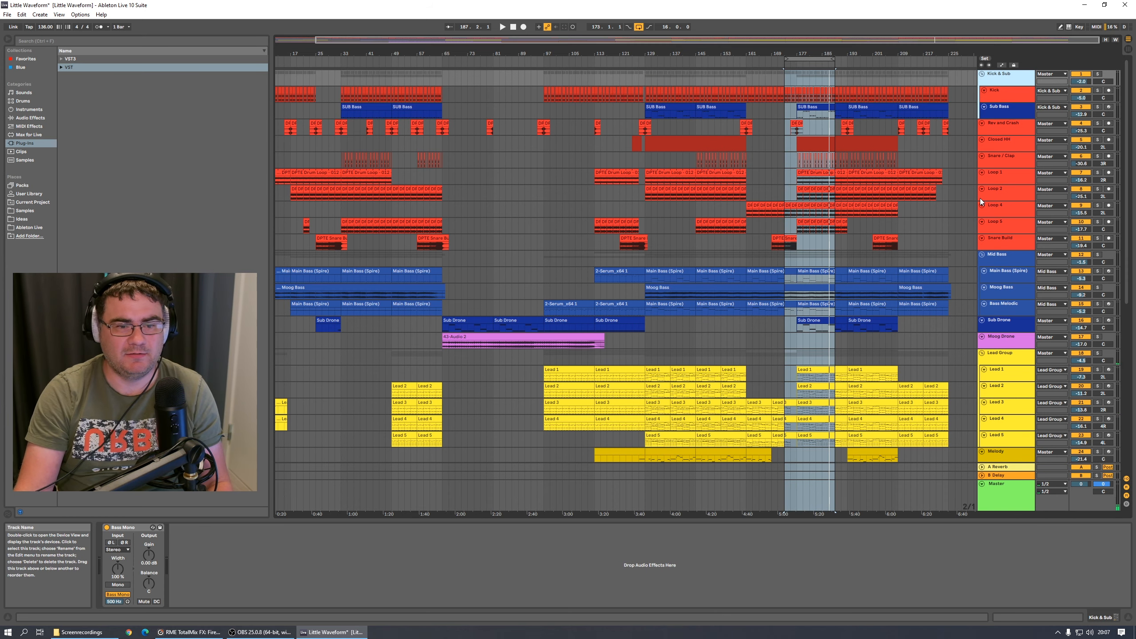
scroll("down", 3)
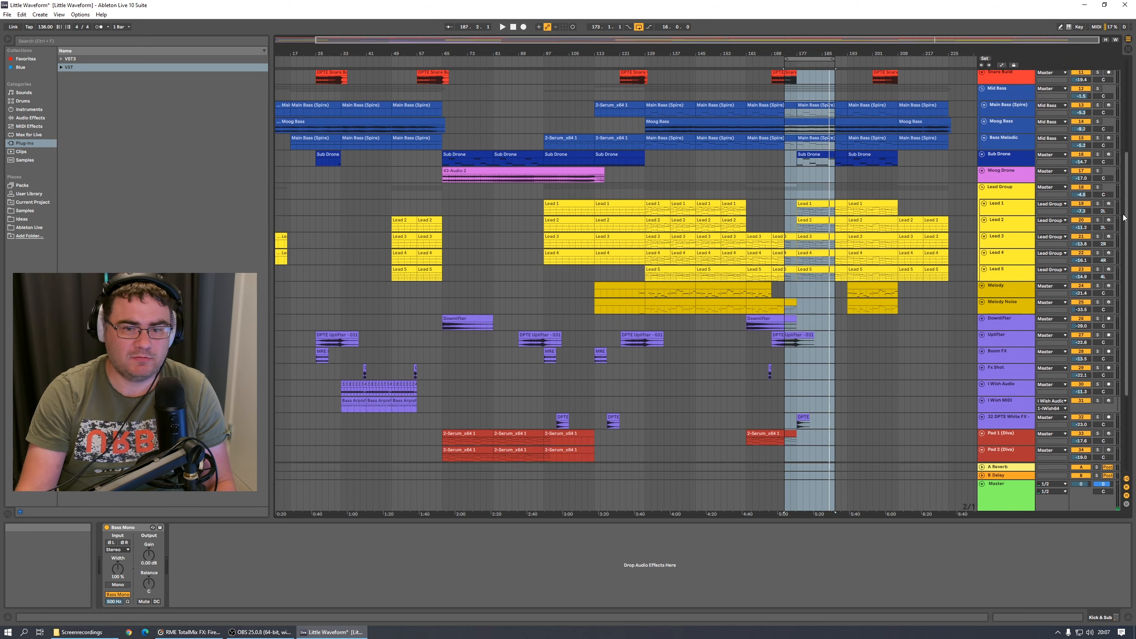
scroll("down", 3)
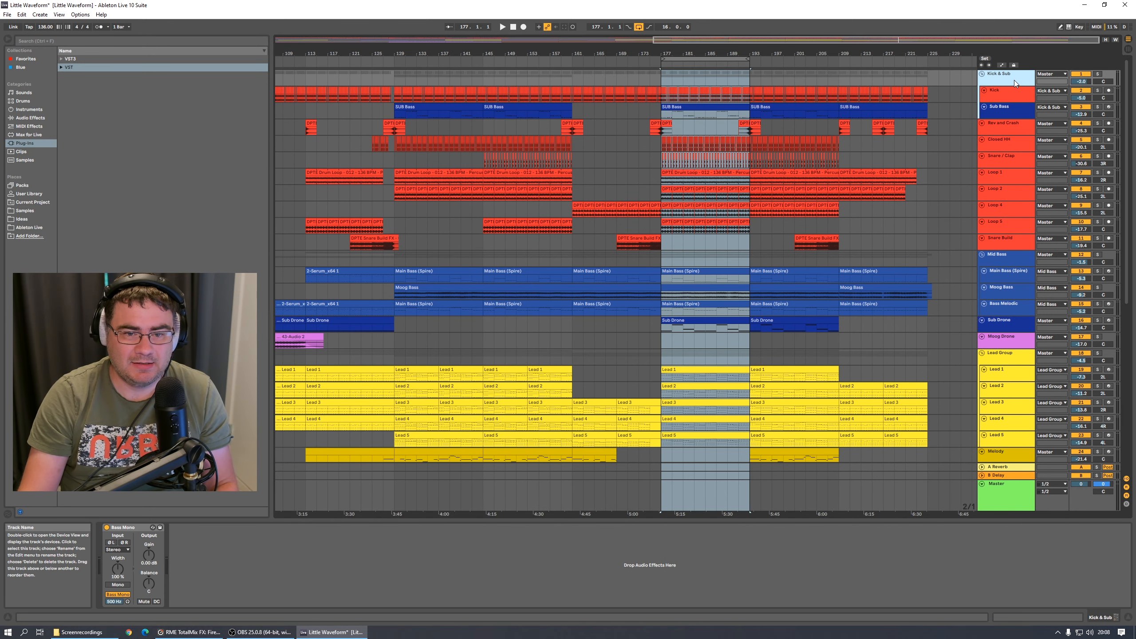
left_click(1005, 108)
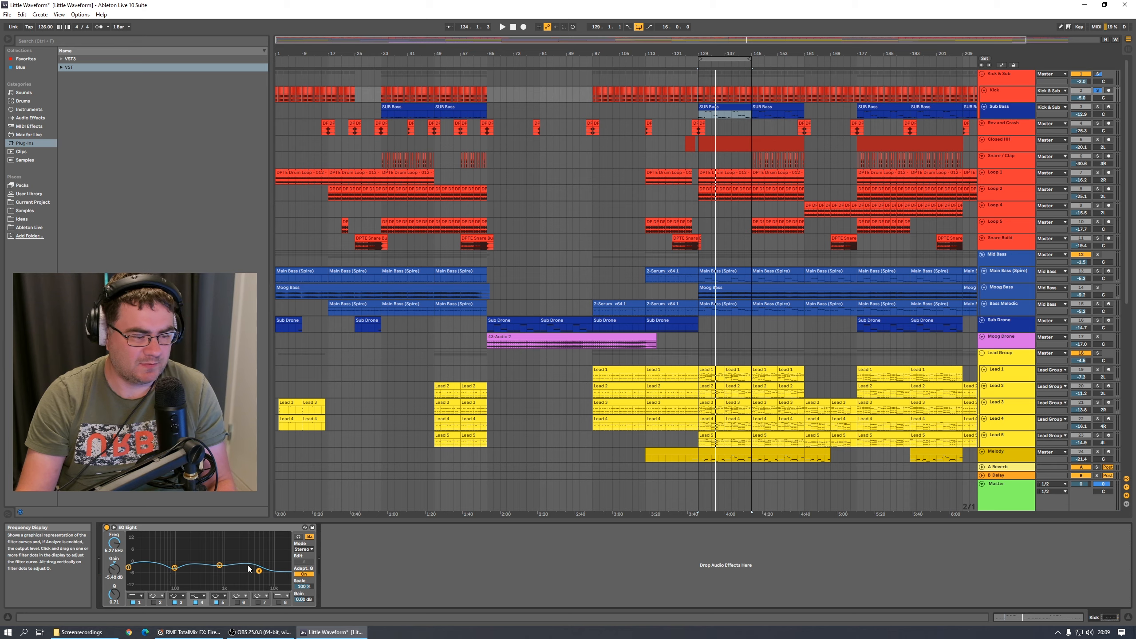
- Show the Sub Bass chain: Serum, Hot Tubes, Pro-Q 3 and LFOTool
left_click(1007, 107)
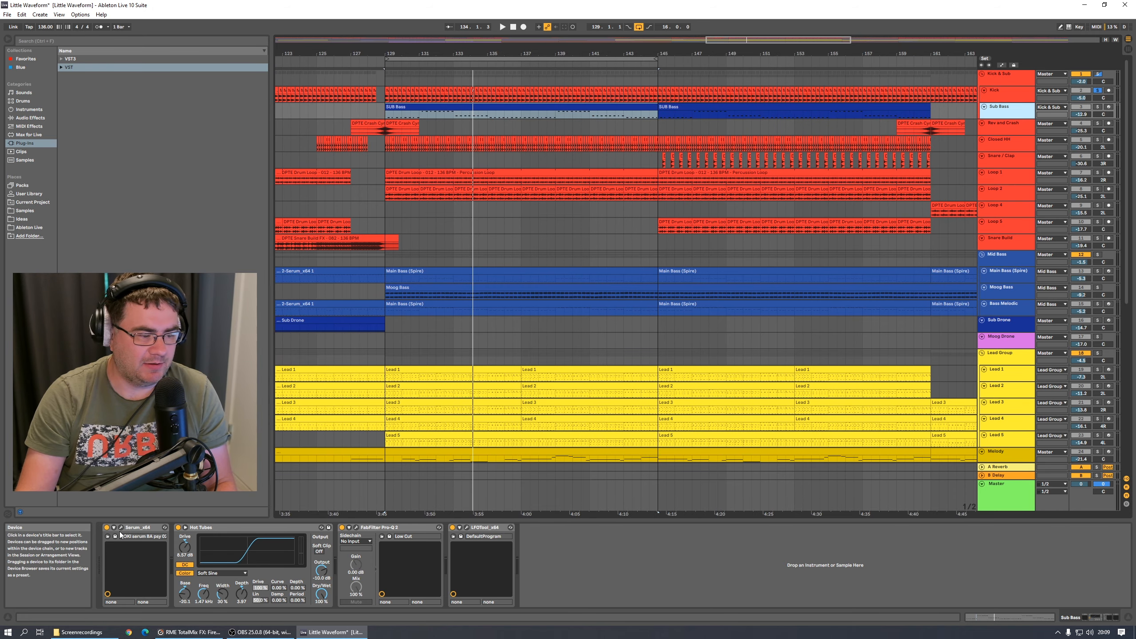
- Review Serum's OSC settings and the LFOTool curve, then show the Snare / Clap Glue Compressor
left_click(107, 526)
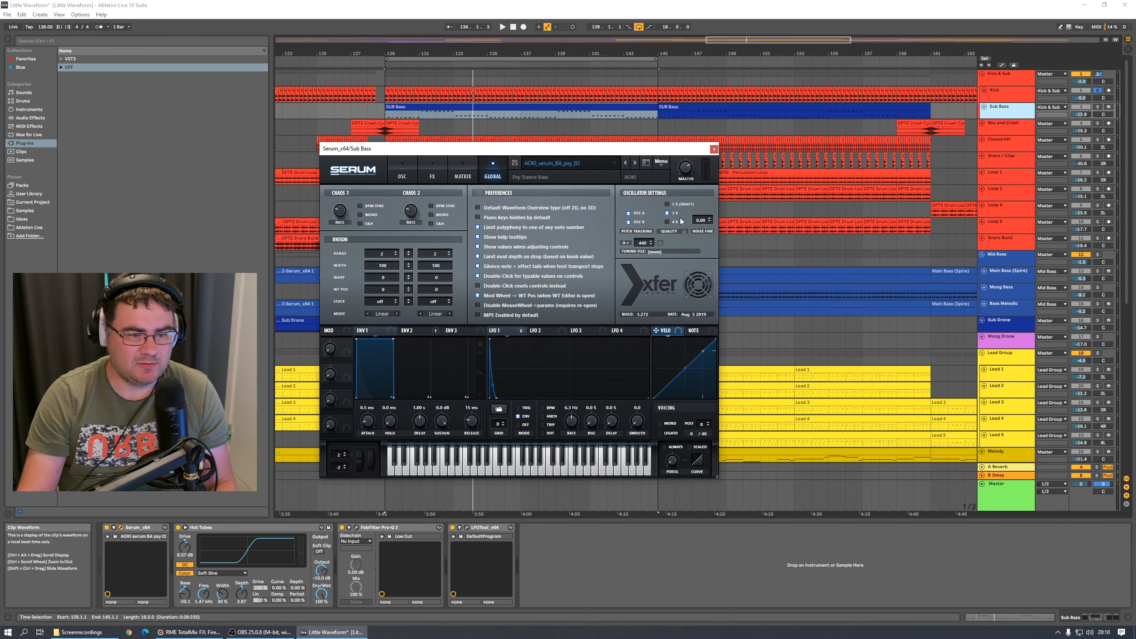
left_click(402, 174)
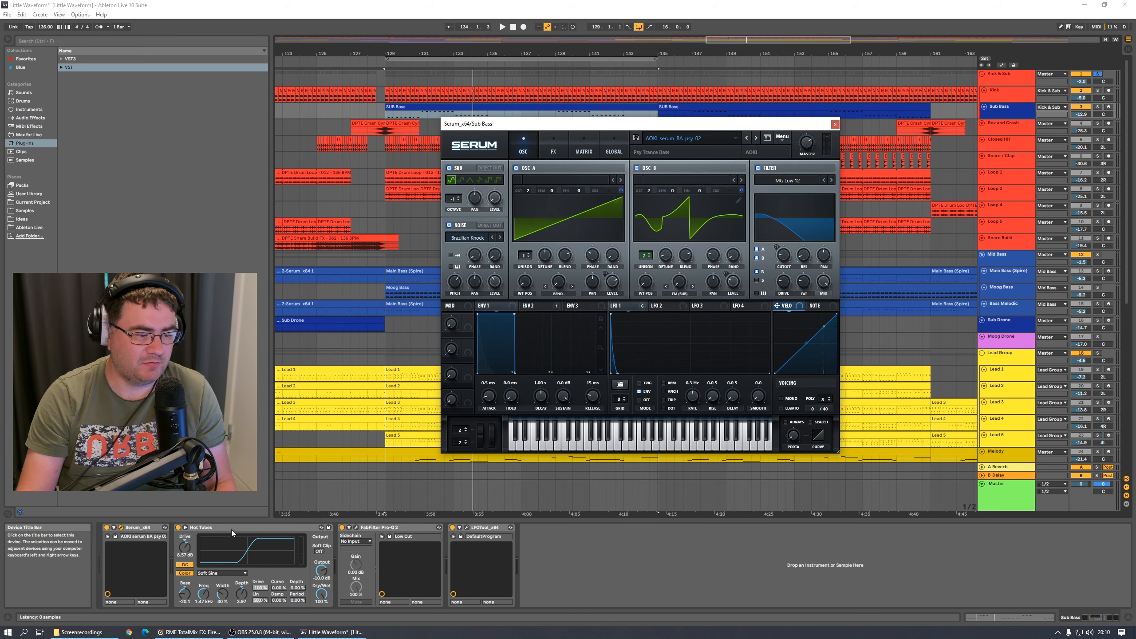
left_click(221, 527)
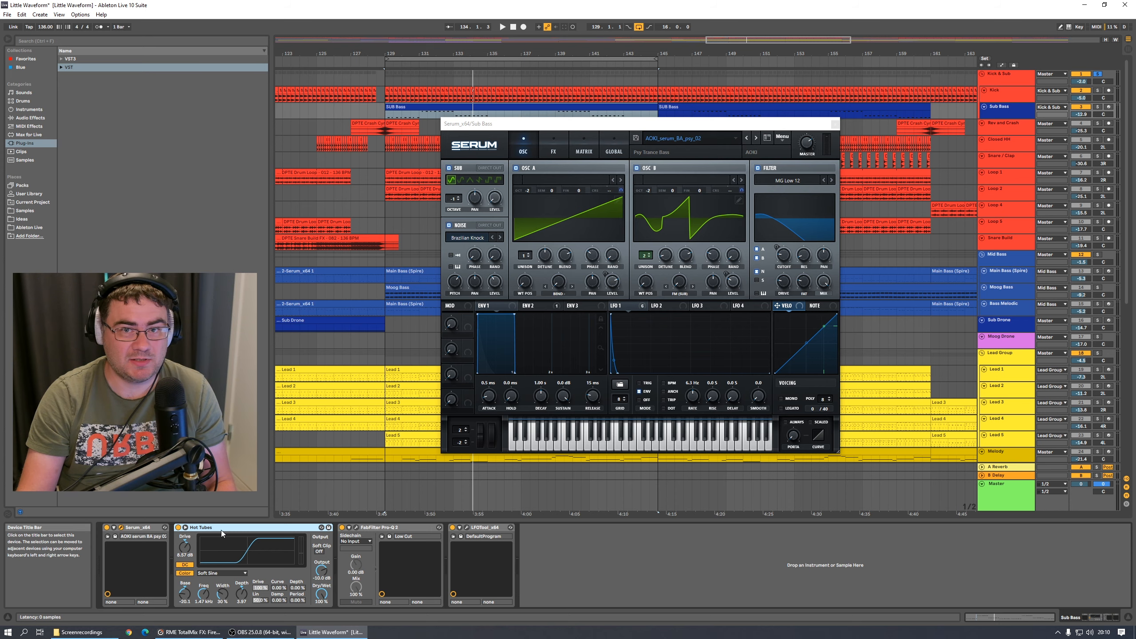
left_click(365, 526)
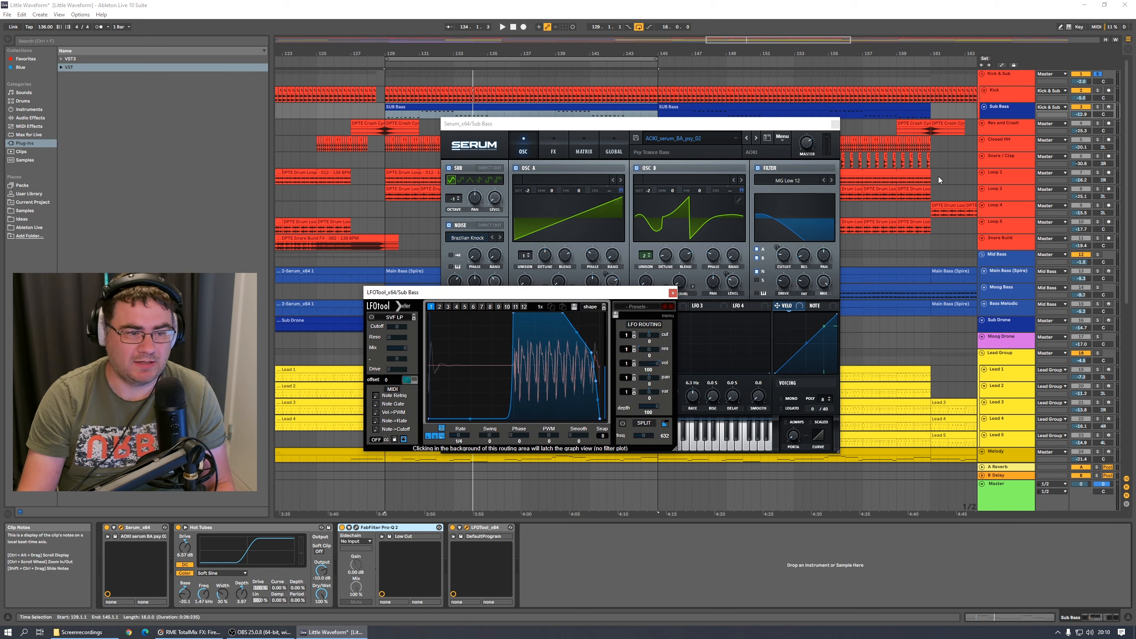
left_click(501, 27)
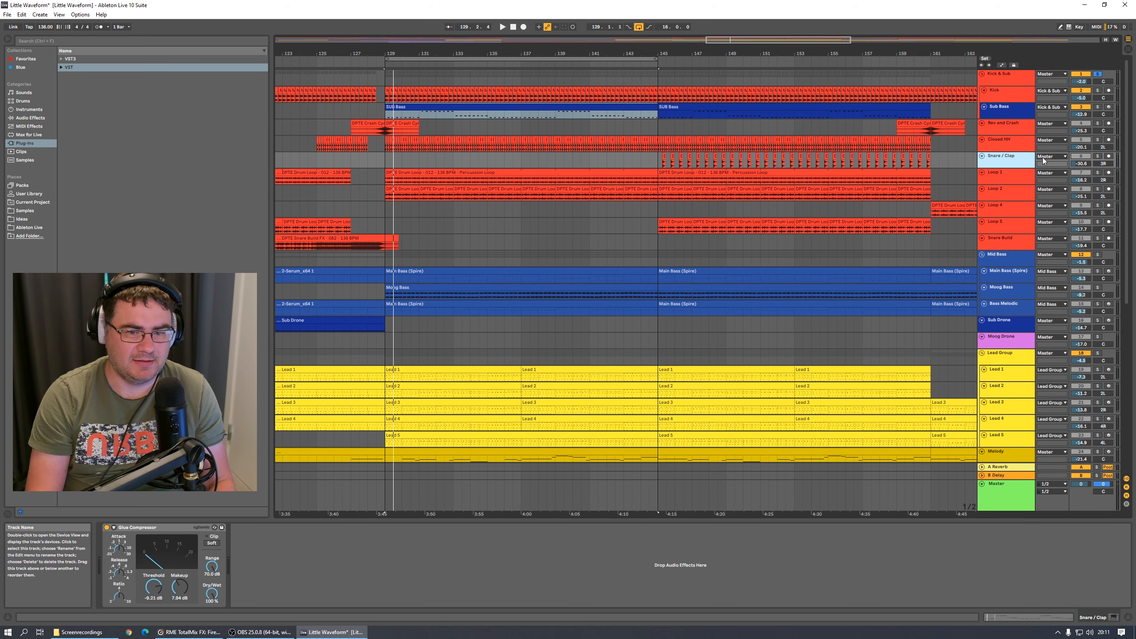
- Show the Loop 1 track's chain and toggle its Vocoder effect on and off
left_click(999, 172)
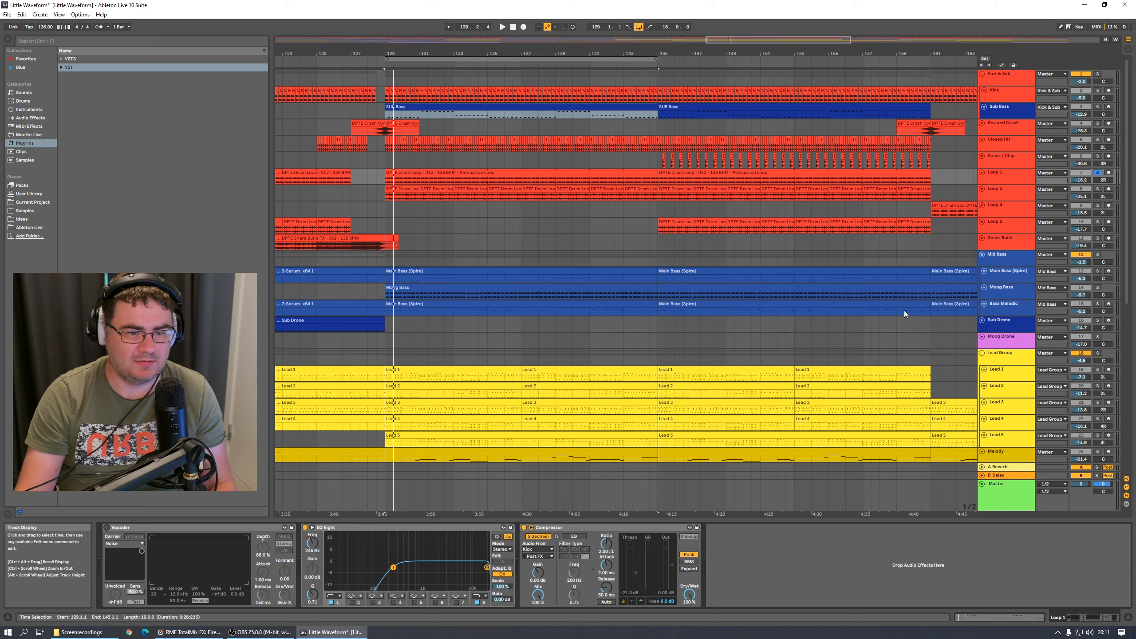
left_click(502, 27)
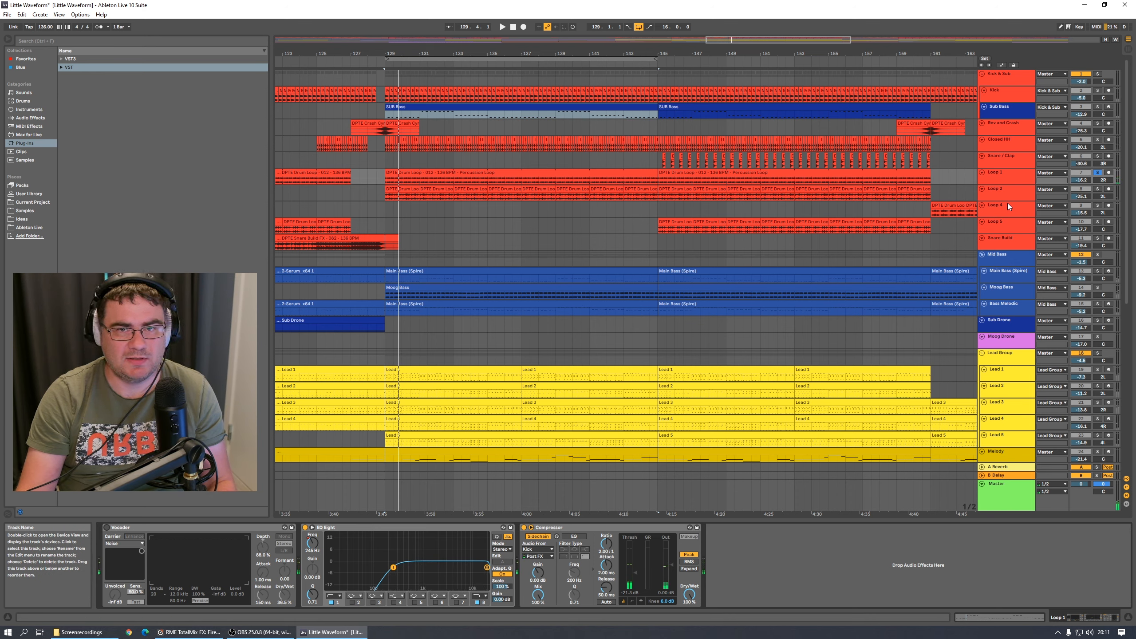
left_click(501, 26)
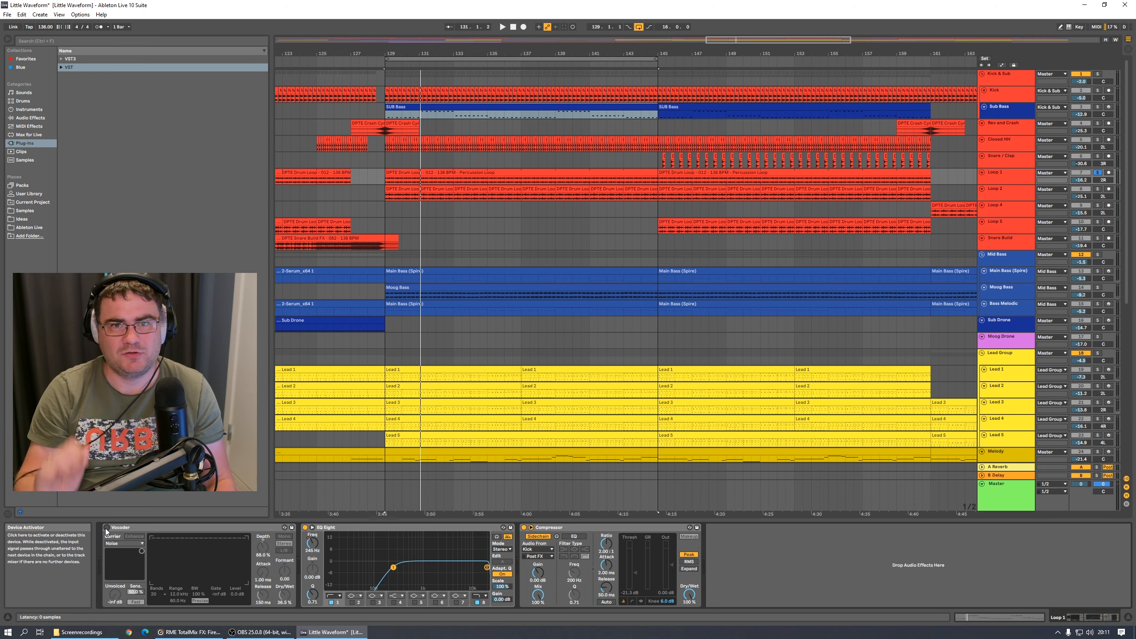
left_click(502, 26)
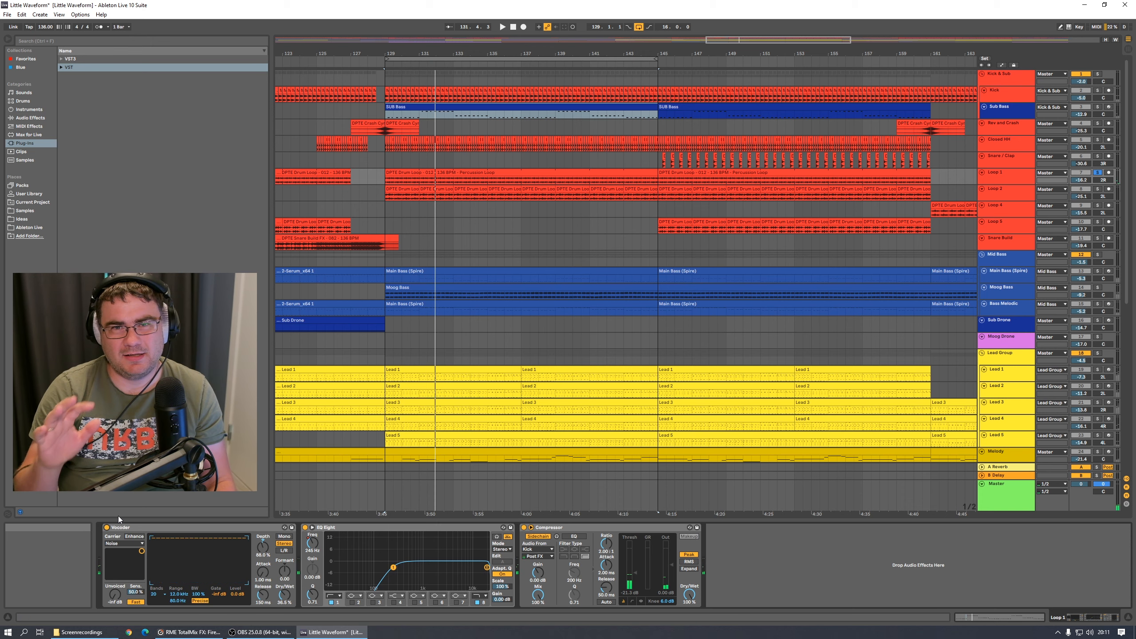
left_click(501, 26)
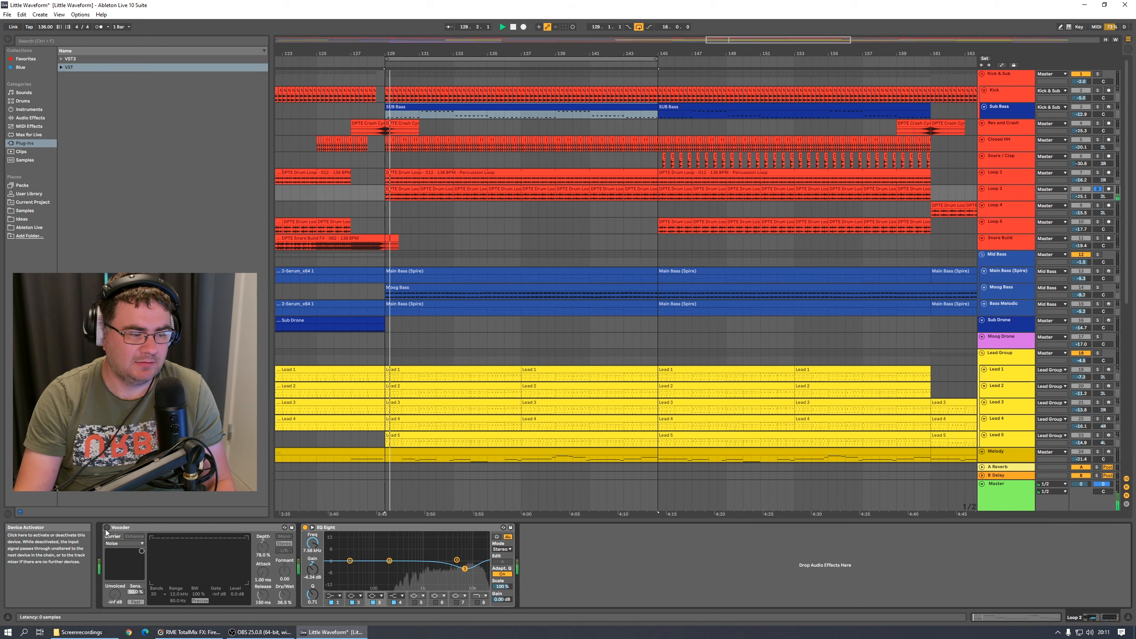
left_click(105, 527)
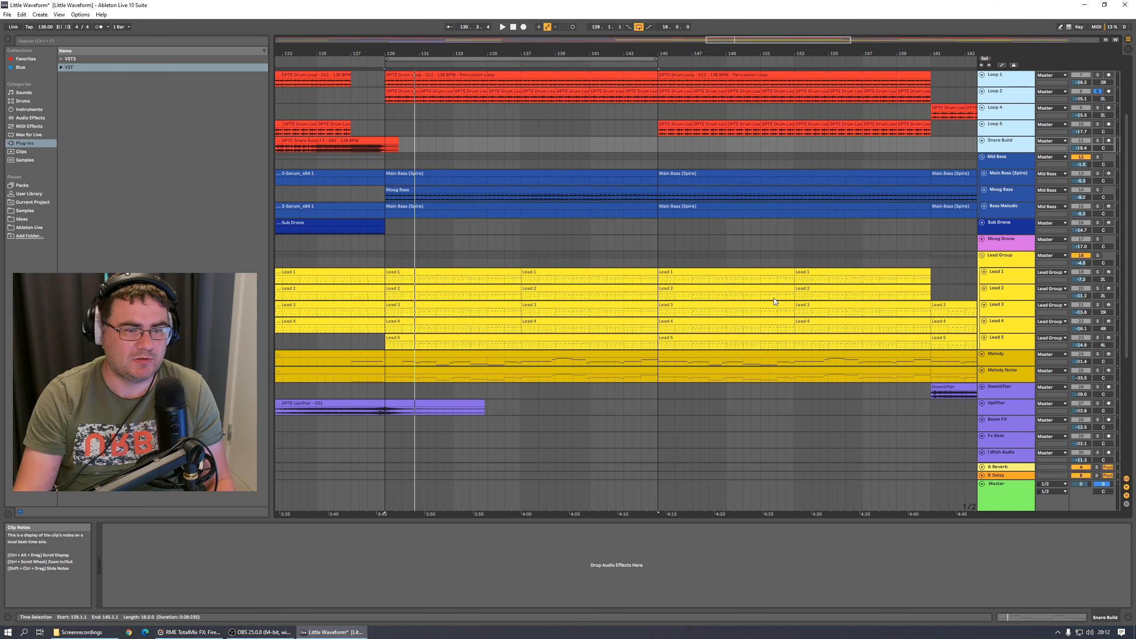
- Show the Main Bass (Spire) chain and briefly view the Spire synth window
left_click(1002, 148)
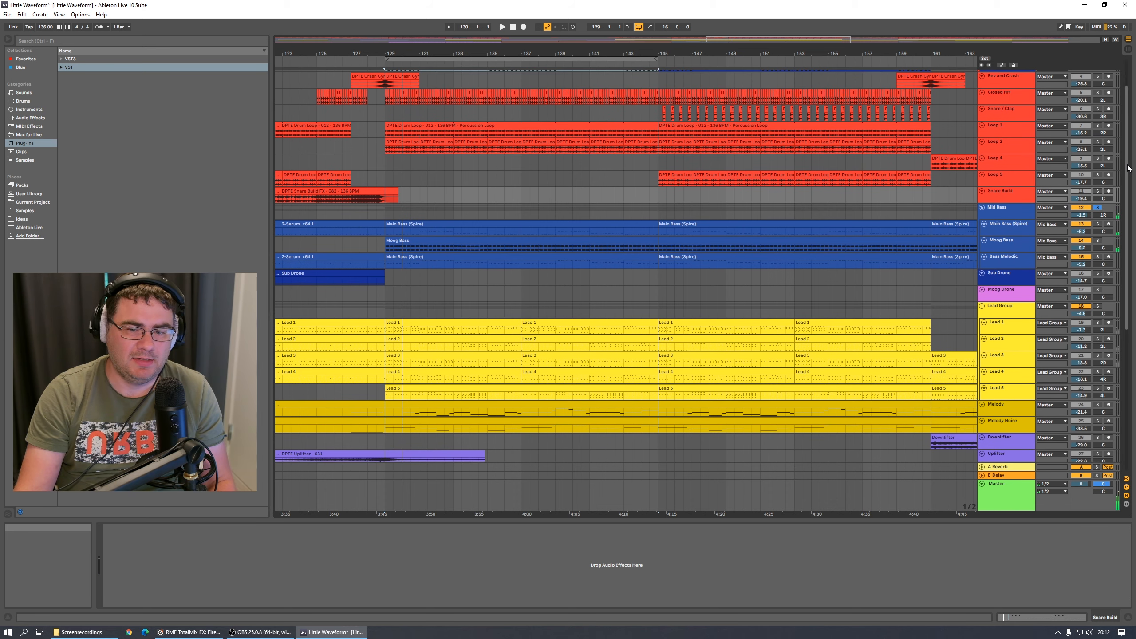
left_click(1002, 257)
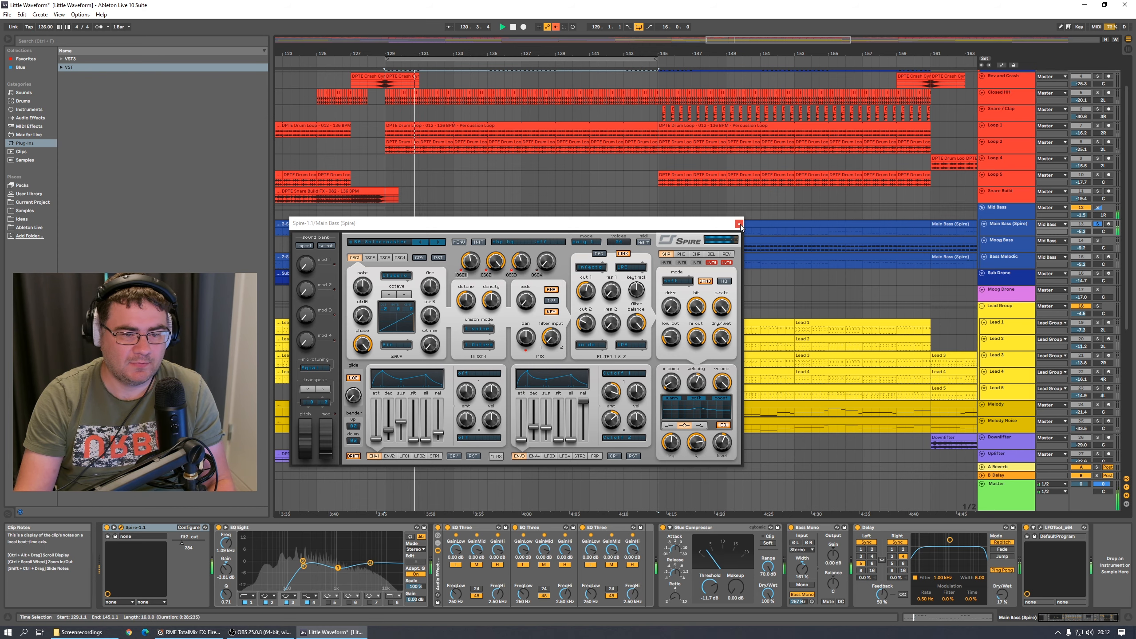
left_click(738, 223)
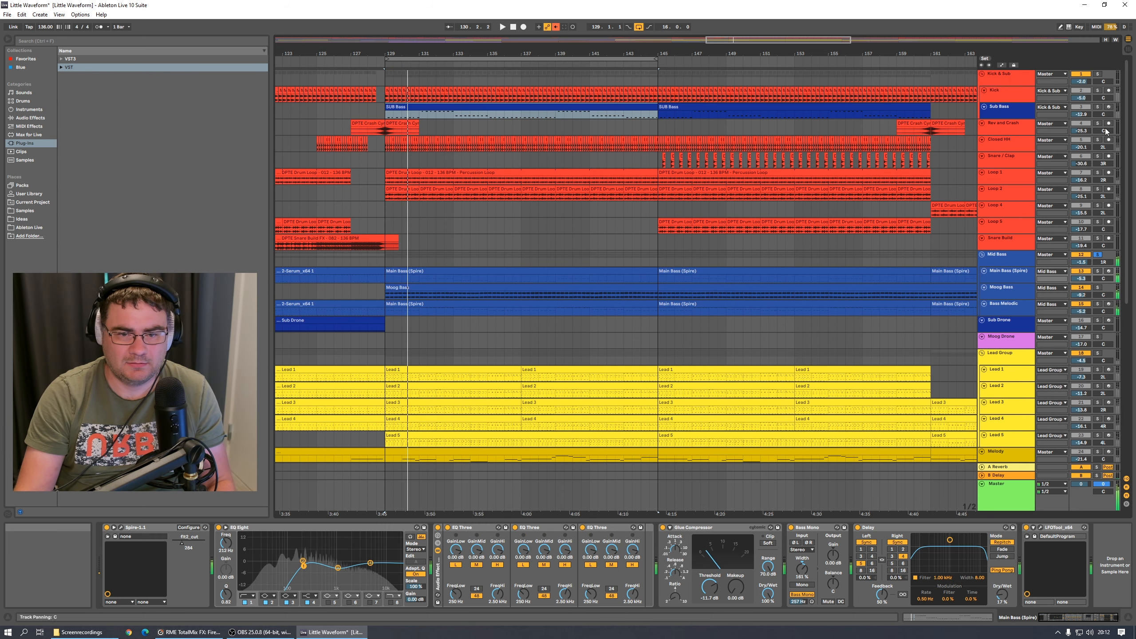
- Show the Moog Bass chain: Delay, Utility, EQ Eight and LFOTool
left_click(501, 26)
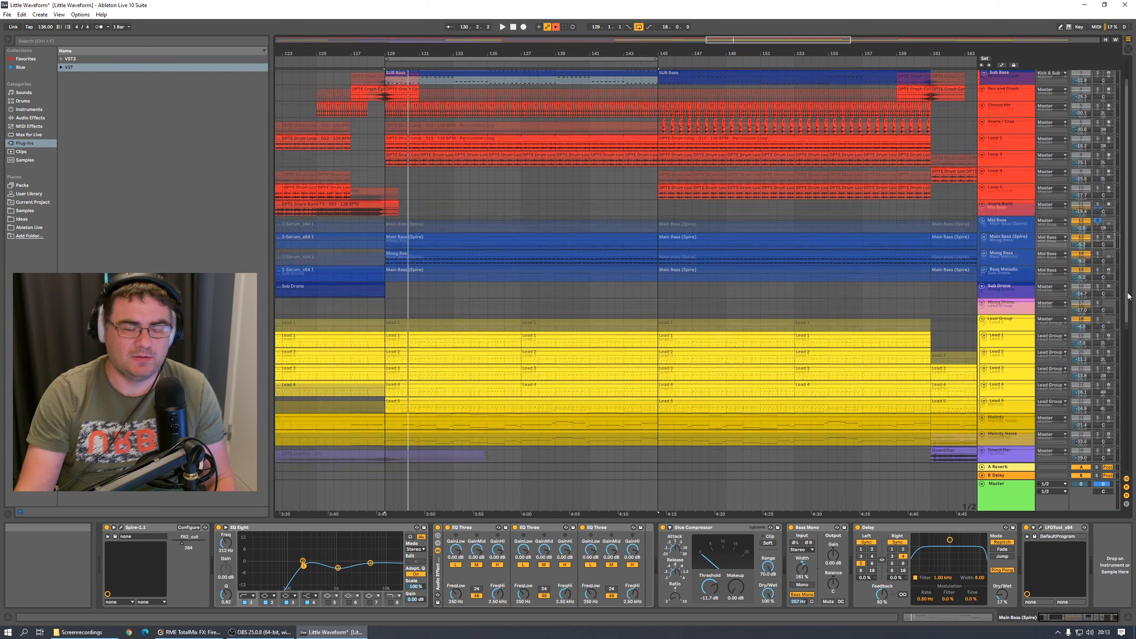
scroll("down", 3)
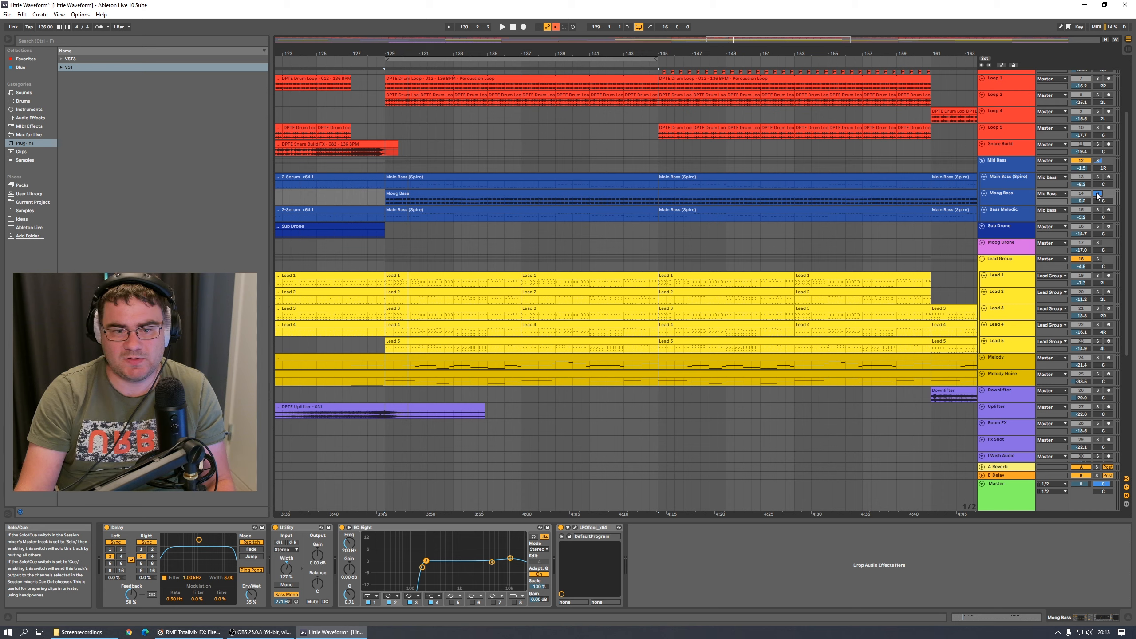
- Open the Spire synth editor on the Bass Melodic track
left_click(502, 27)
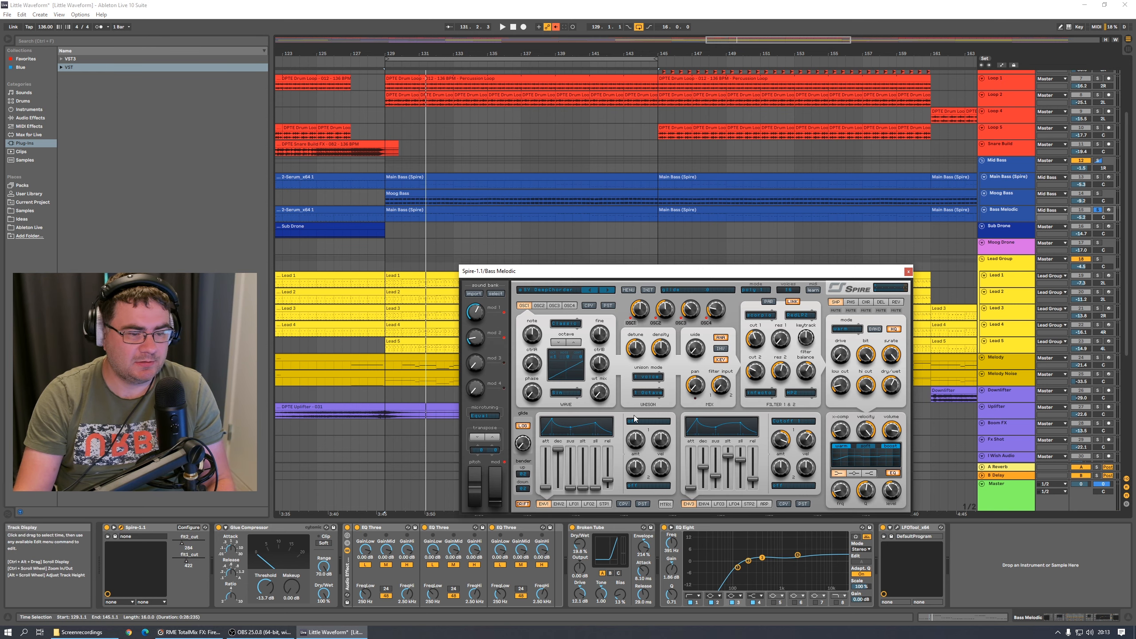
- Close the Bass Melodic Spire editor, leaving its compressors, EQs and Broken Tubes showing
left_click(908, 270)
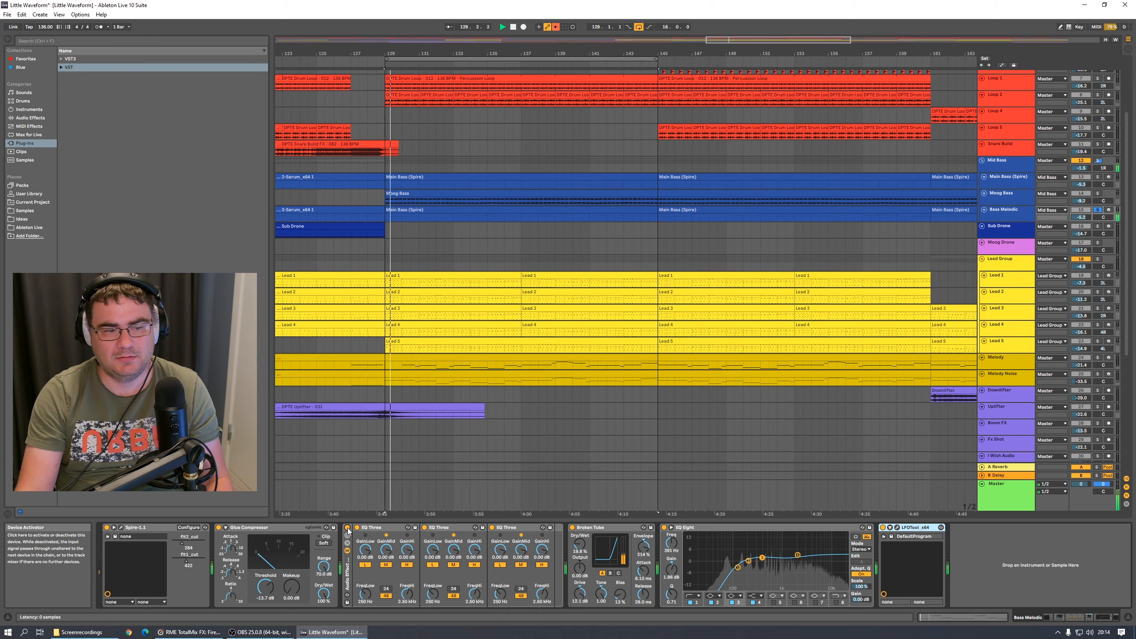
- Show the Lead Group chain: compressor, Valhalla reverb, EQ Eight, Pro-MB, Utility, LFOTool
left_click(555, 27)
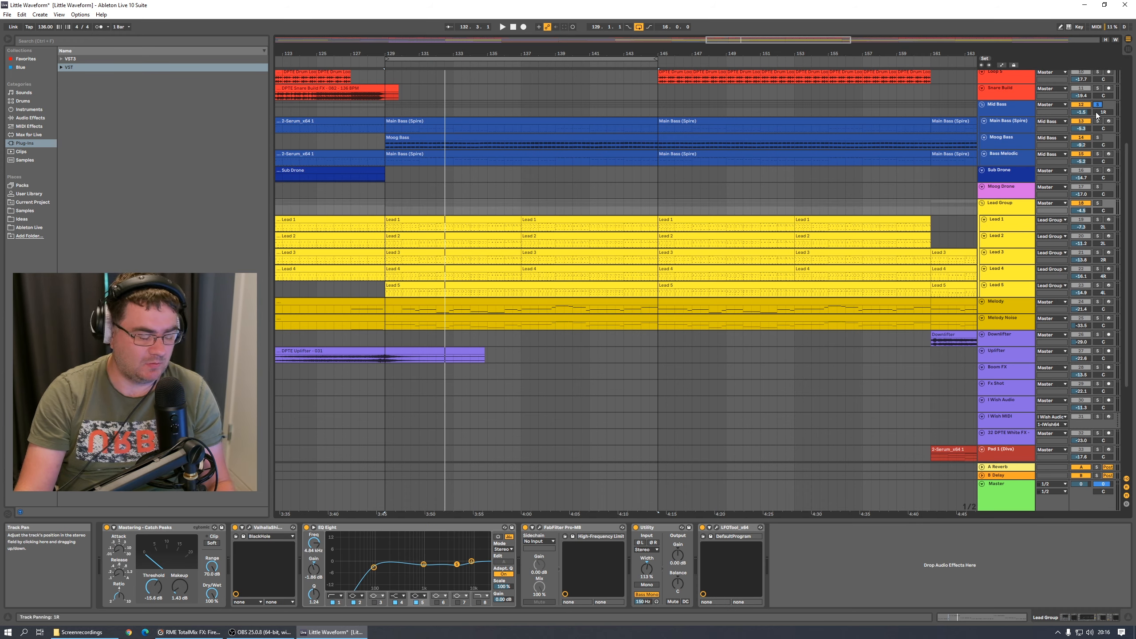
- Show the Lead 1 chain: Add some Random, Diva, Glue Compressor, Delay, EQ Eight, Compressor
scroll("down", 3)
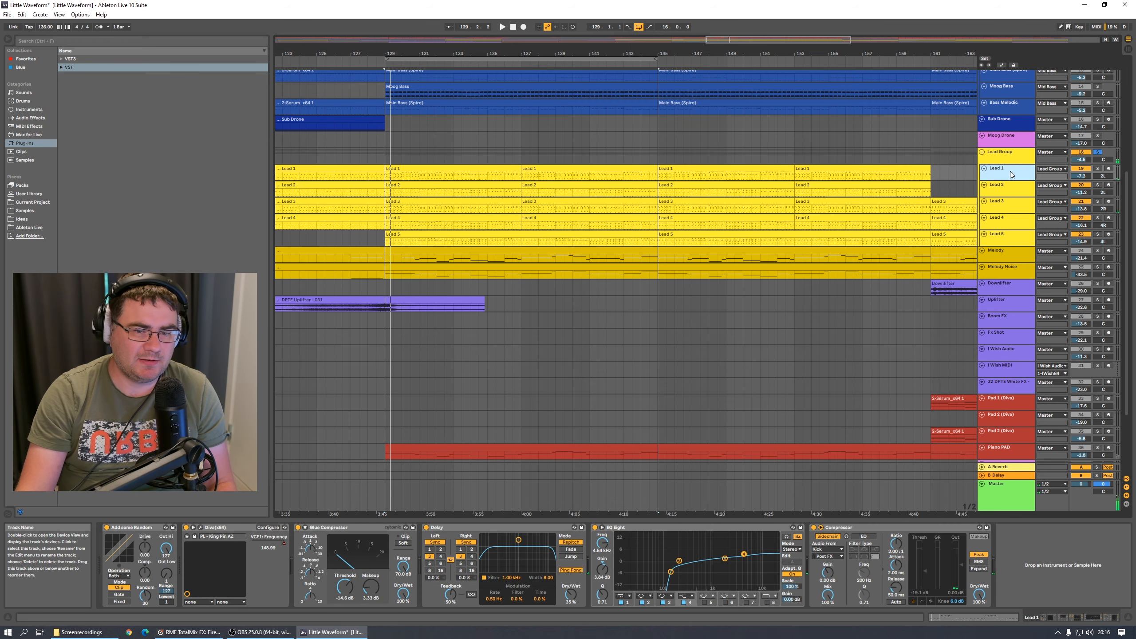
- Display Lead 2's chain: Add some Random, Spire, EQ Eight and Glue Compressor
left_click(1000, 185)
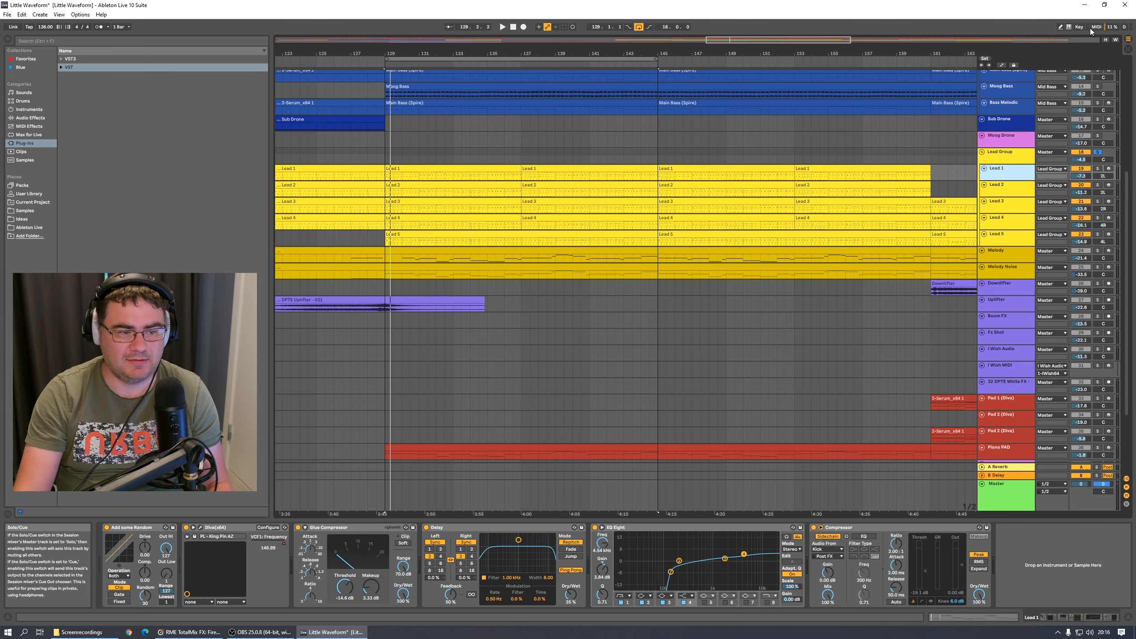
left_click(502, 26)
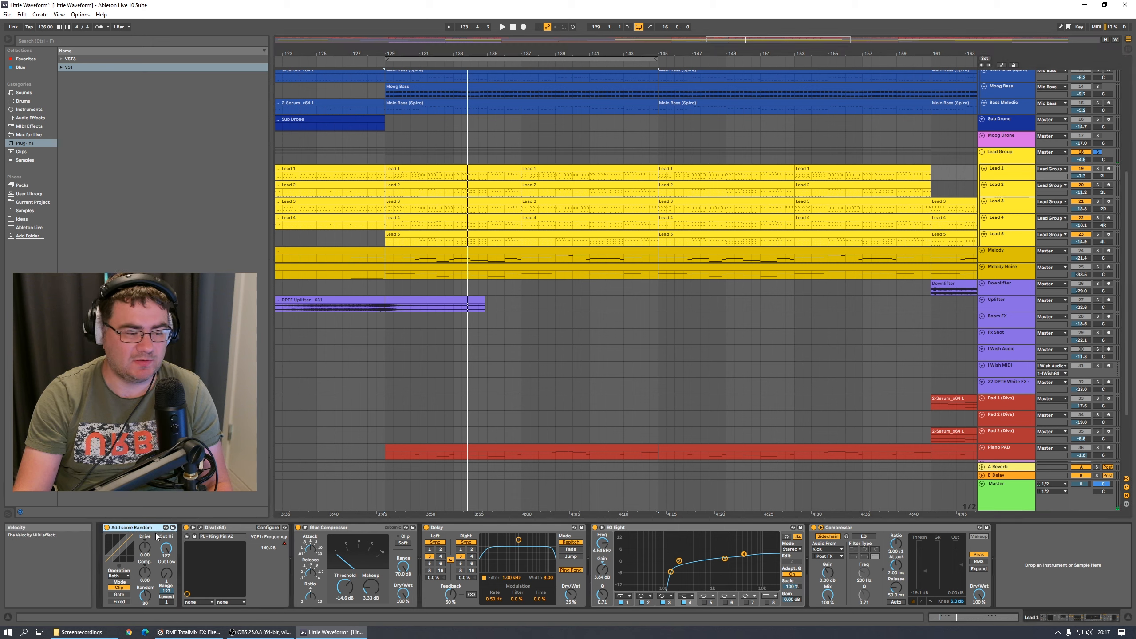
left_click(327, 526)
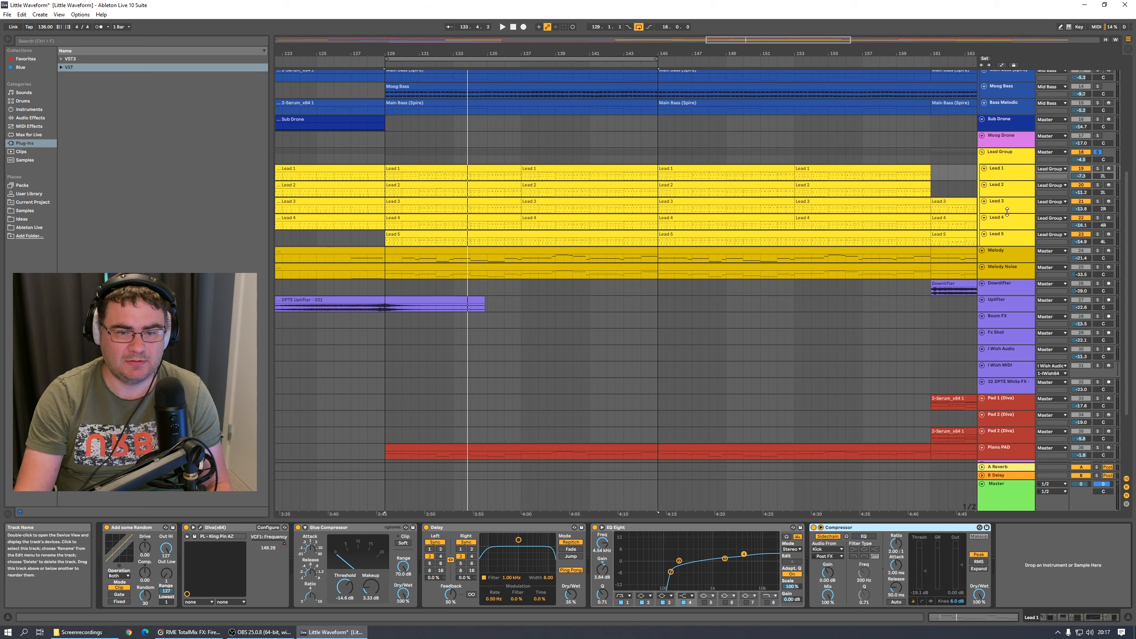
left_click(1000, 184)
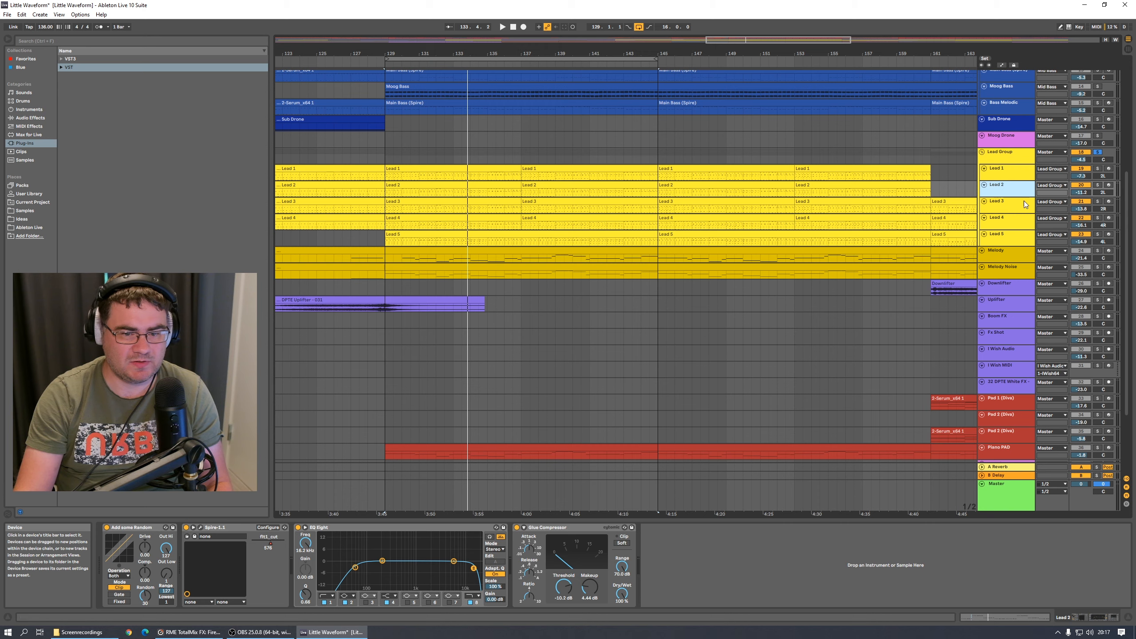
- Step through Lead 3 and Lead 4, then bring up the Lead Group's ValhallaShimmer editor
left_click(1000, 201)
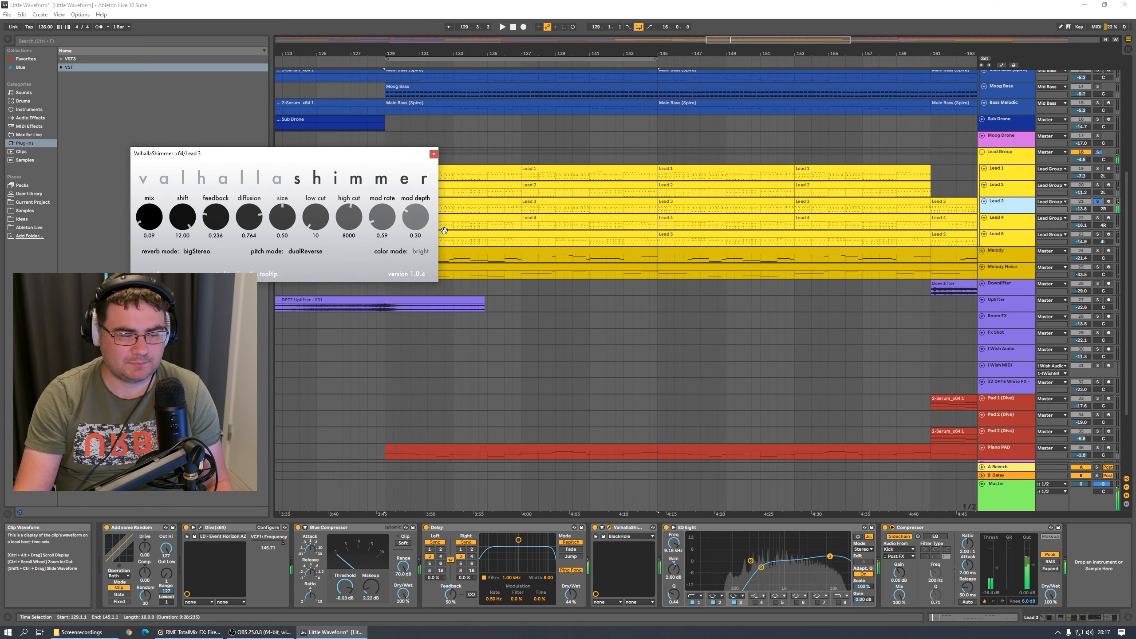
left_click(433, 154)
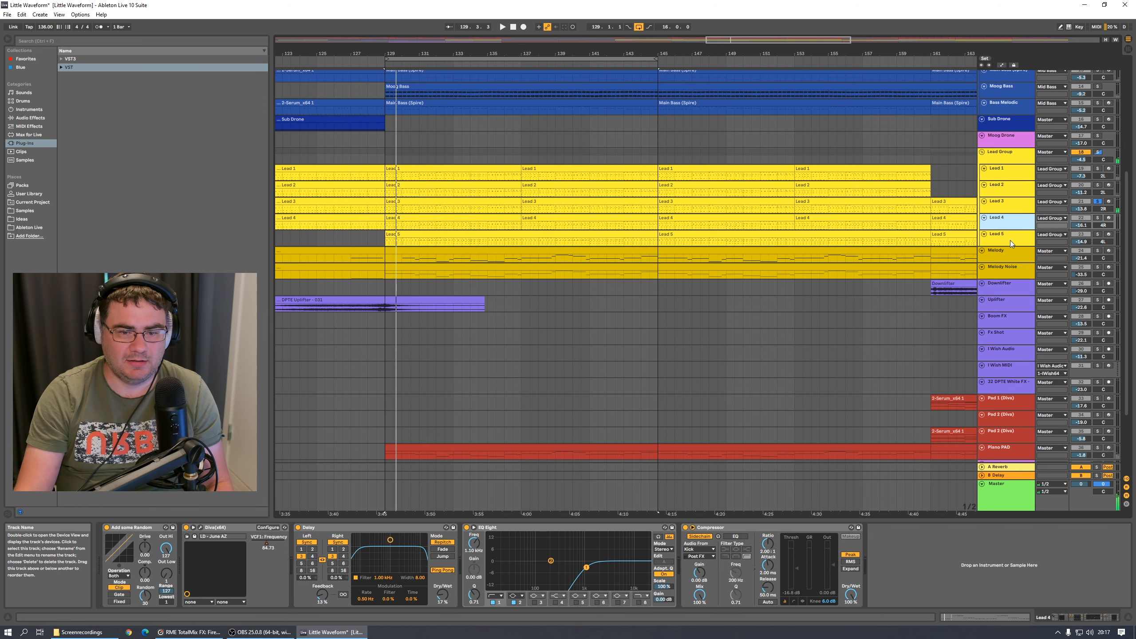
left_click(1001, 250)
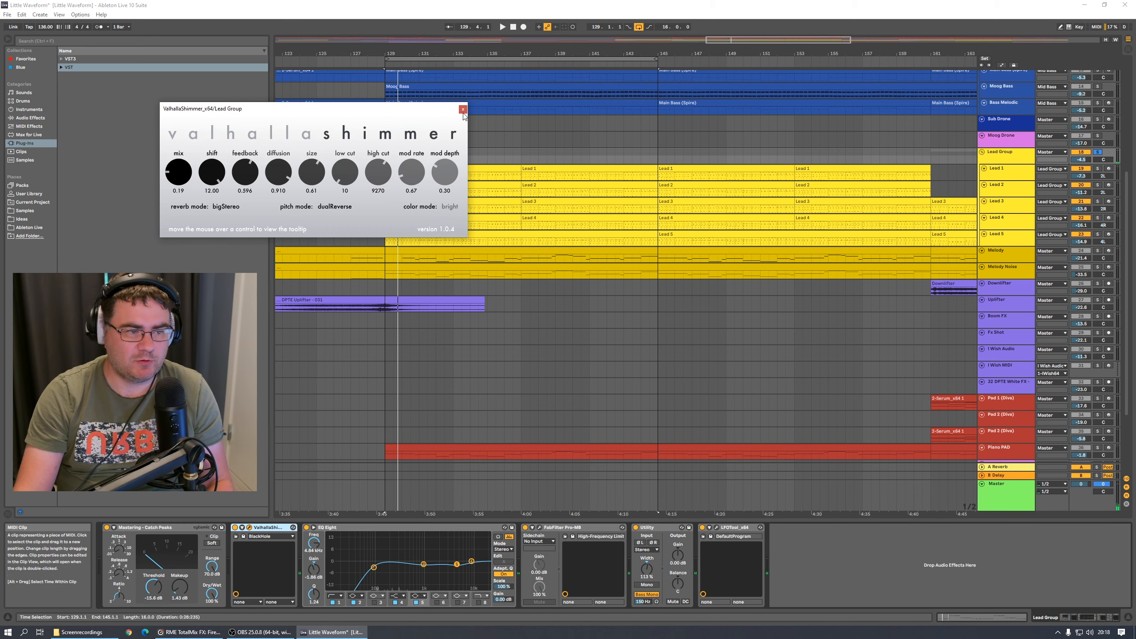
- Close the ValhallaShimmer window, leaving the drum tracks in view
left_click(464, 108)
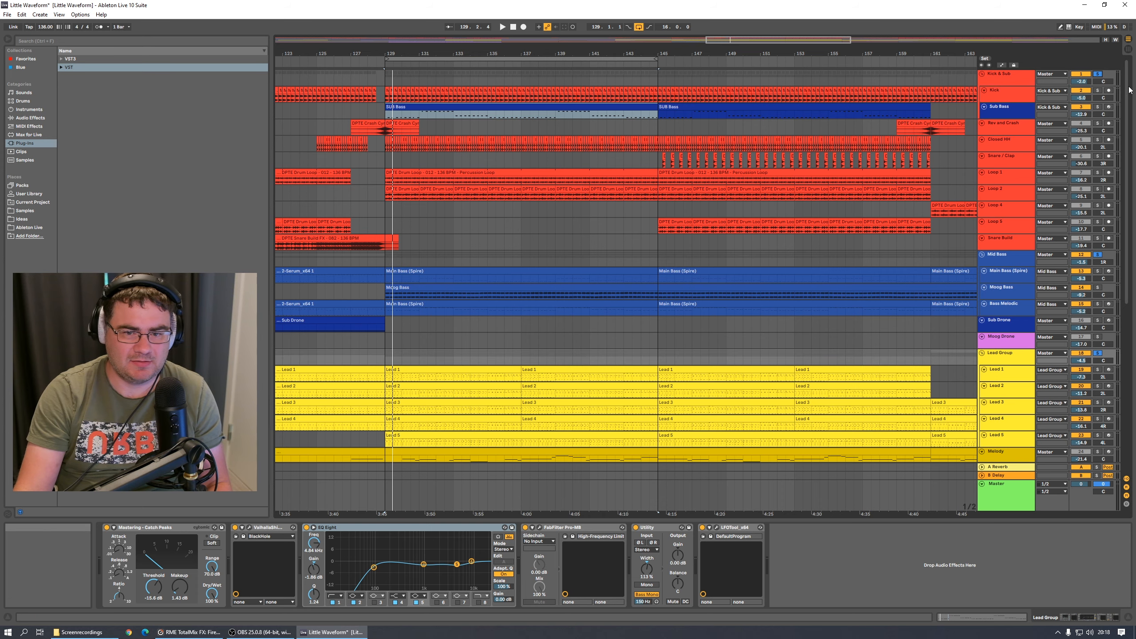
- Play the song to watch Pro-MB's high-frequency band limiting on the Lead Group
scroll("down", 3)
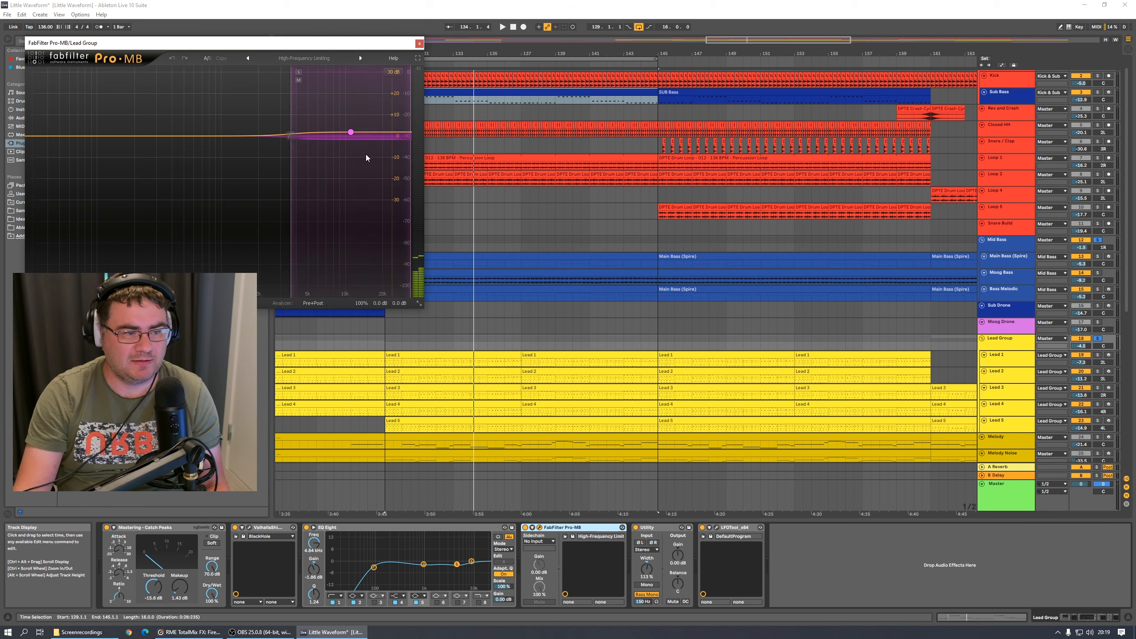
left_click(350, 132)
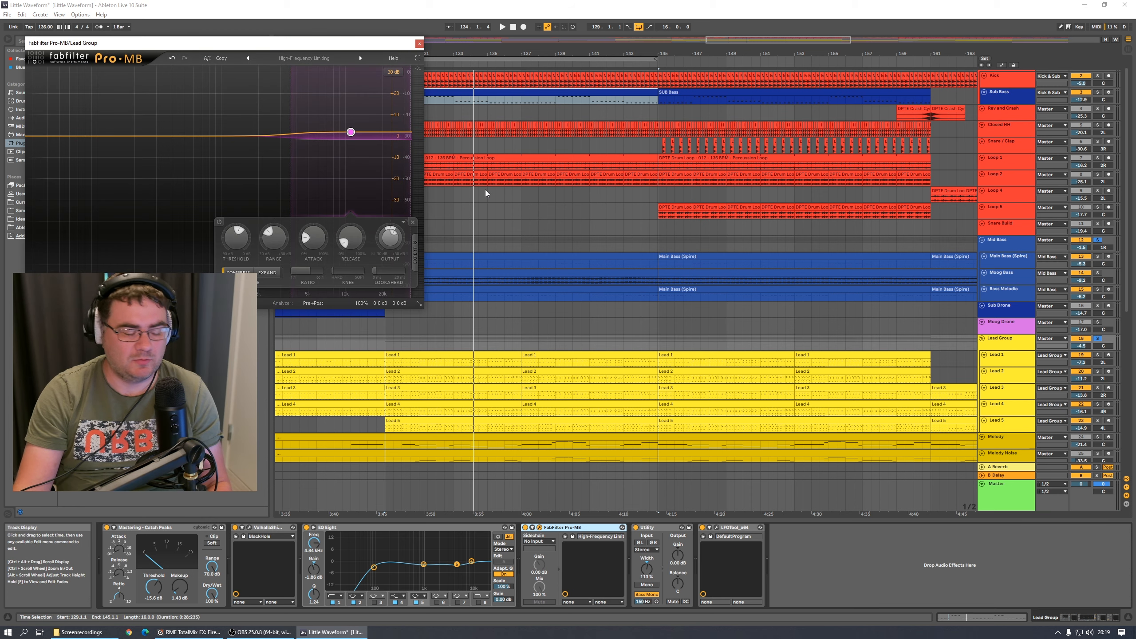
left_click(502, 27)
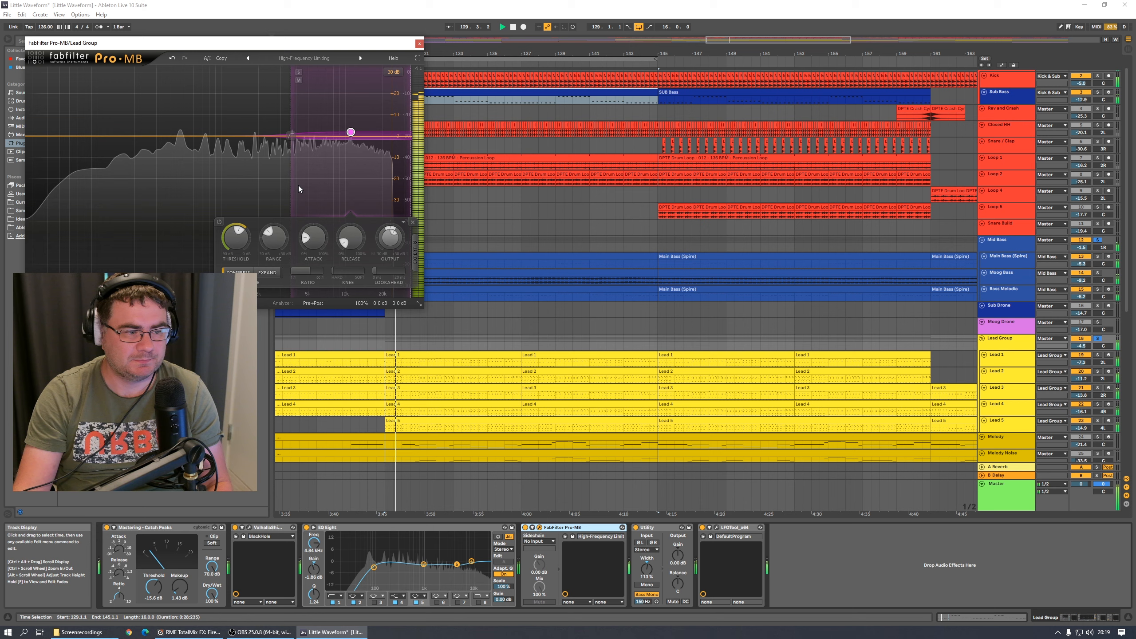
left_click_drag(234, 239, 234, 247)
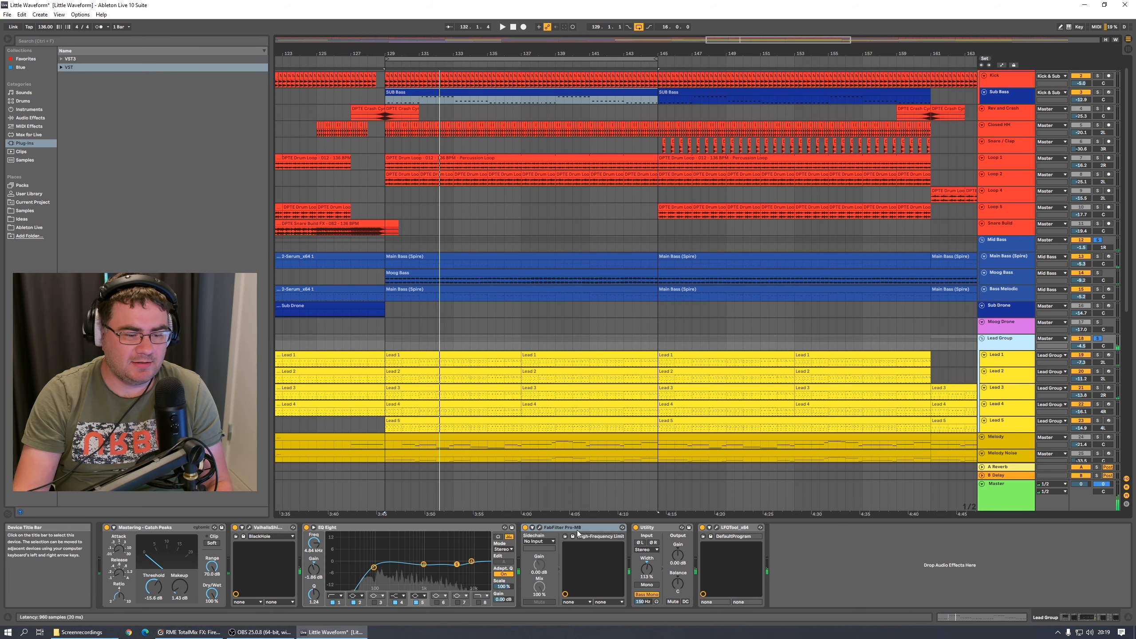
- Bring up the Lead Group's LFOTool editor showing its volume curve
left_click(643, 527)
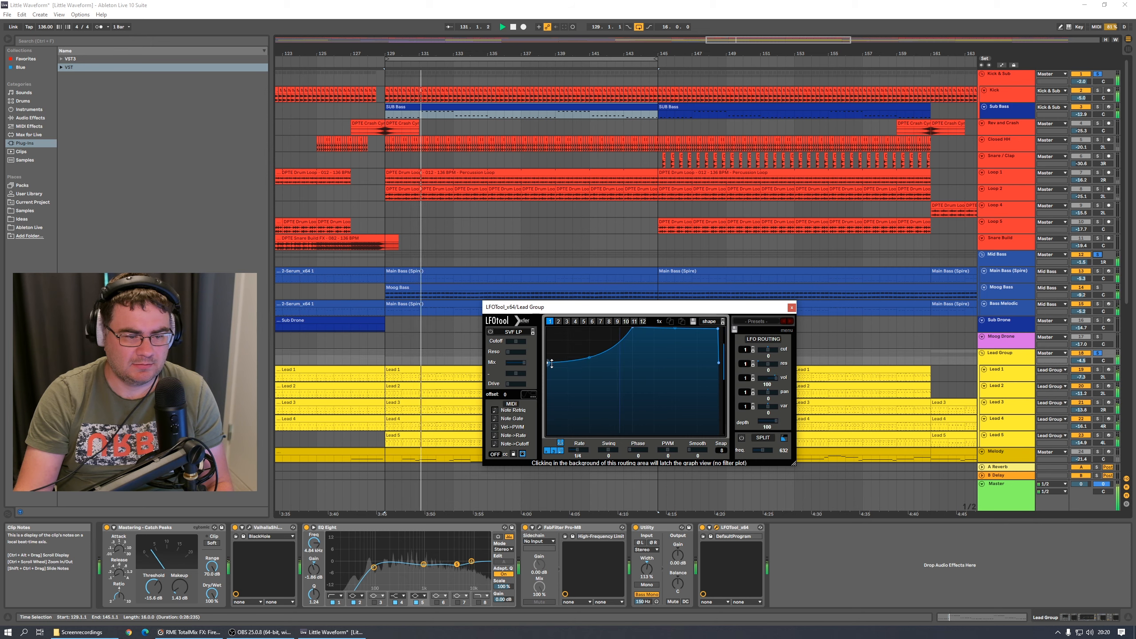
- Review the LFOTool curve during playback, then close its window
left_click_drag(550, 362, 552, 375)
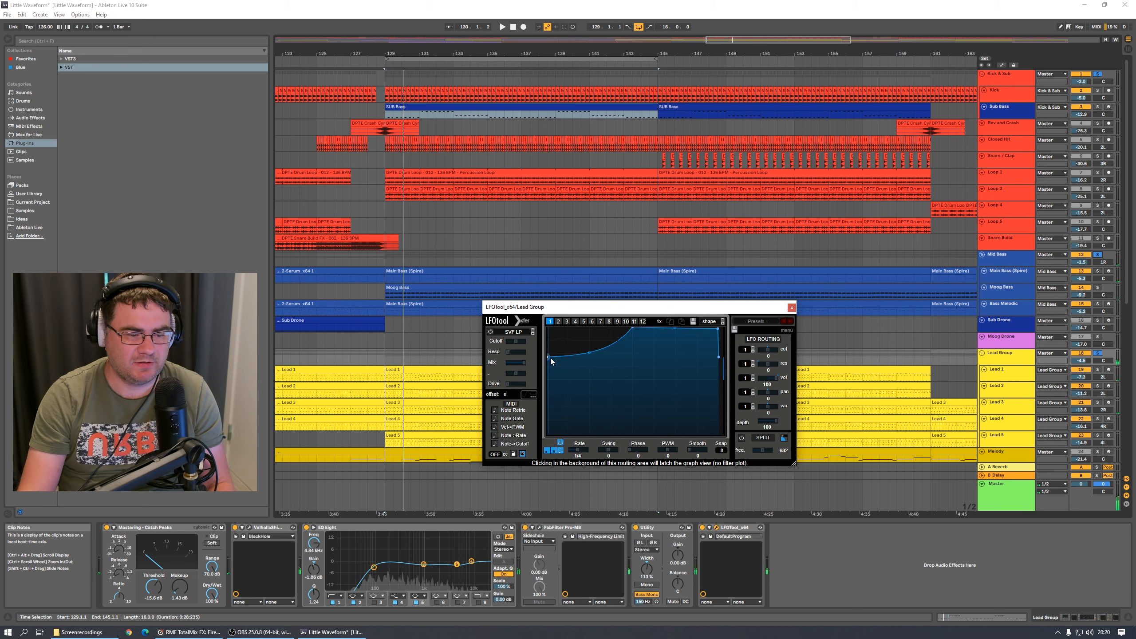
left_click(503, 26)
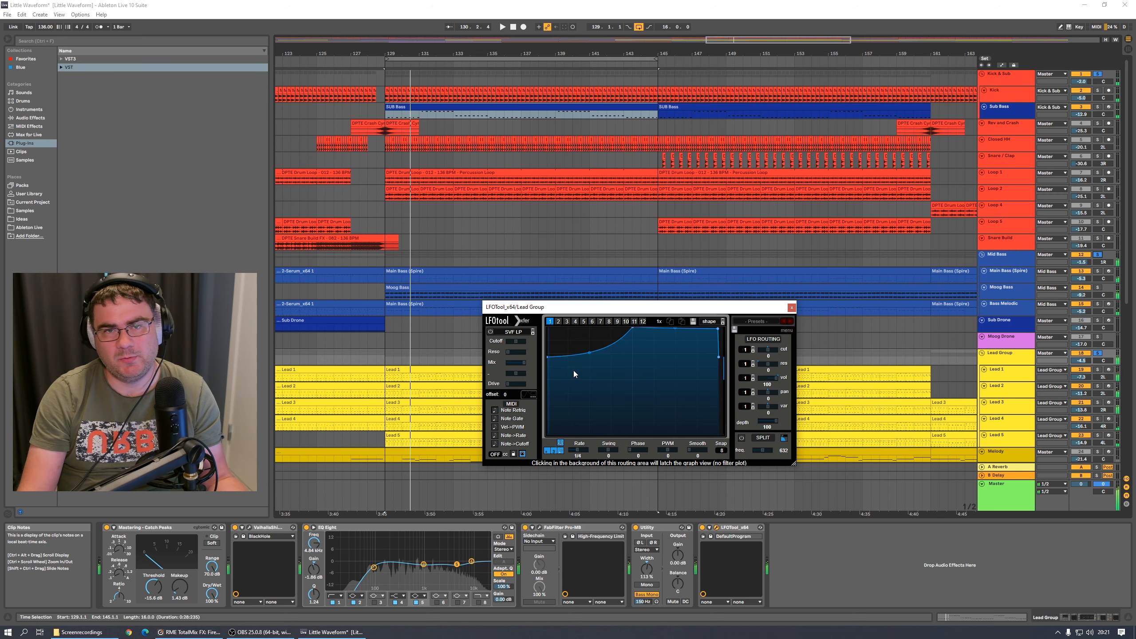
left_click(791, 307)
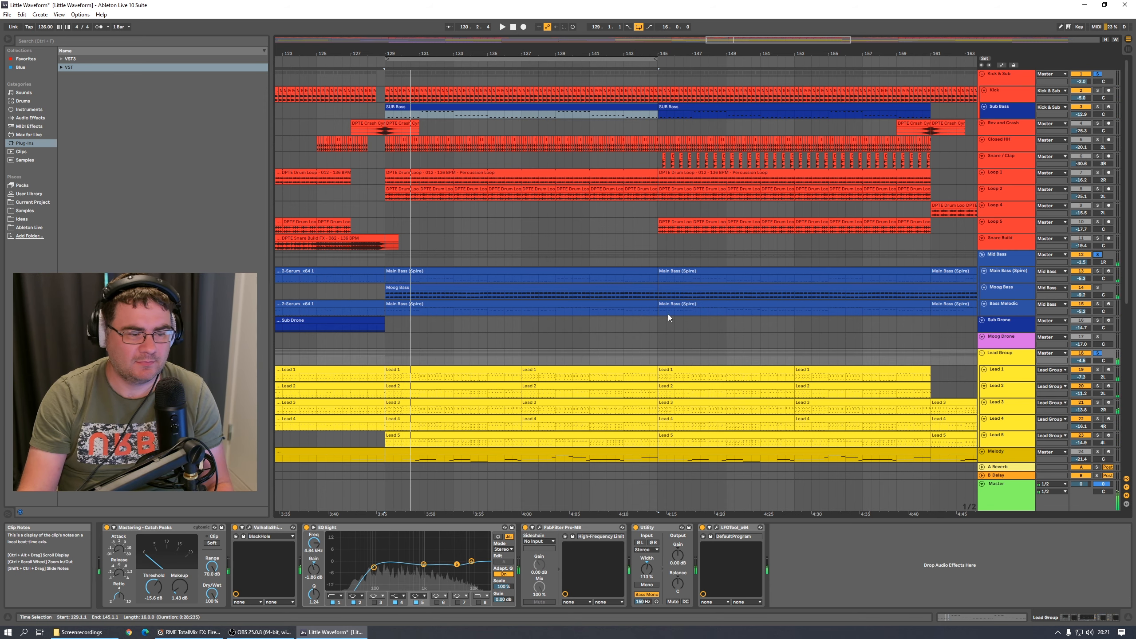
- Display the Melody, Lead 1 and Lead Group effect chains one after another
scroll("down", 3)
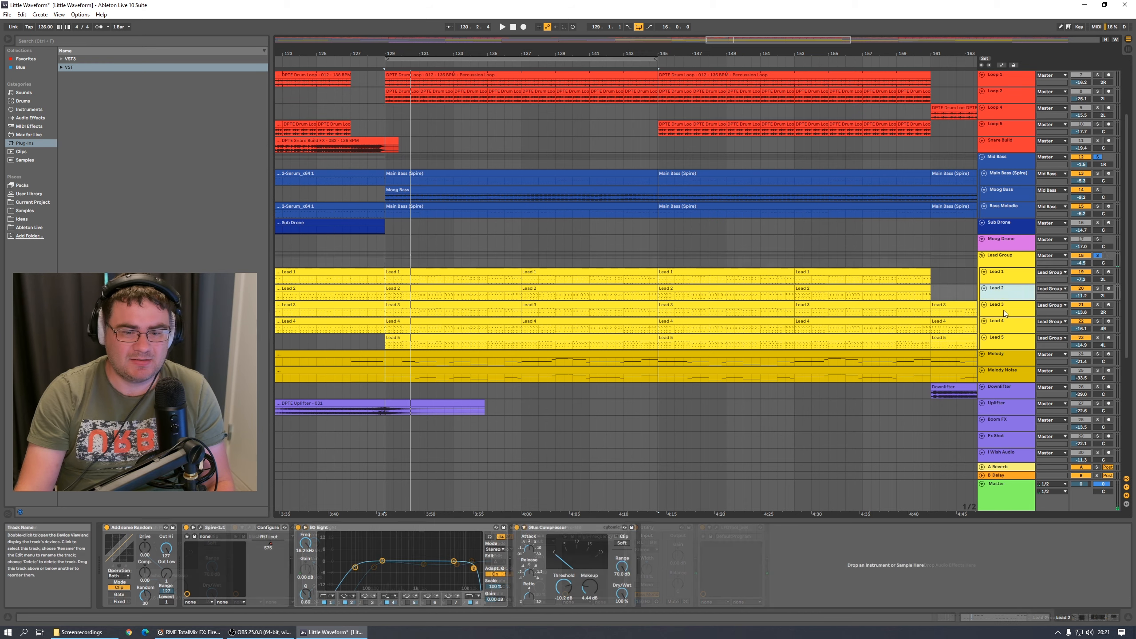
left_click(1000, 370)
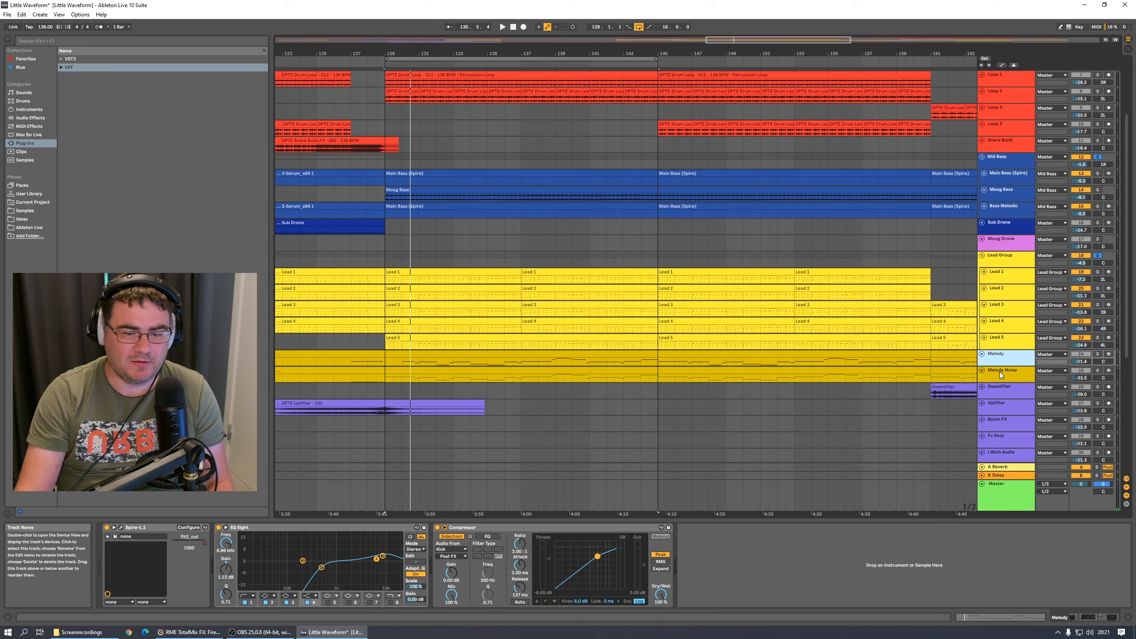
left_click(1000, 272)
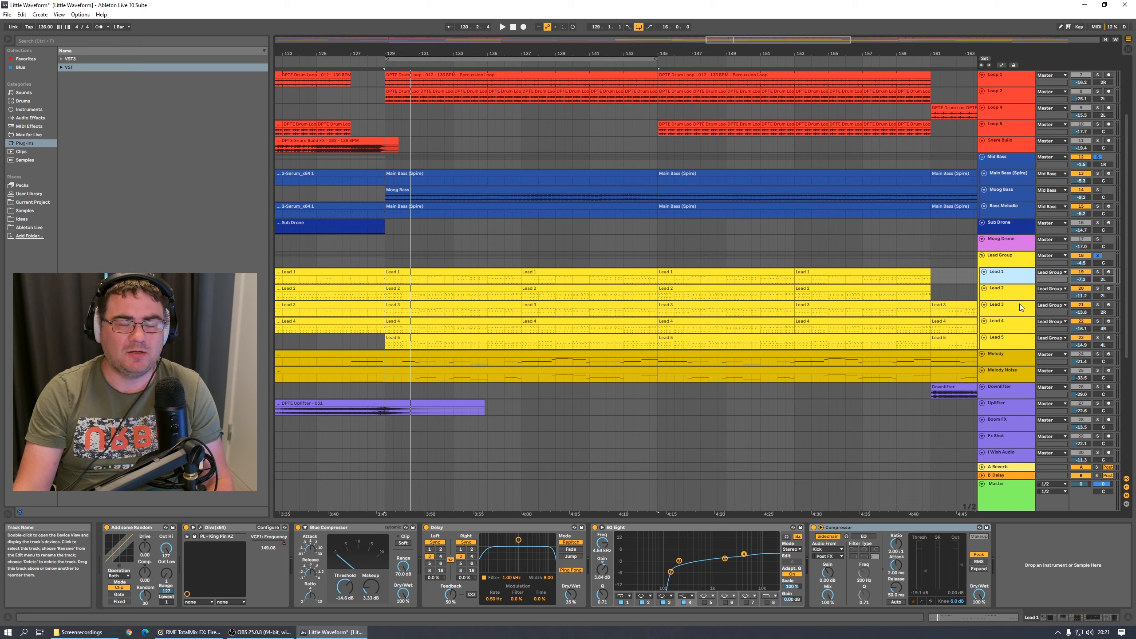
left_click(1000, 255)
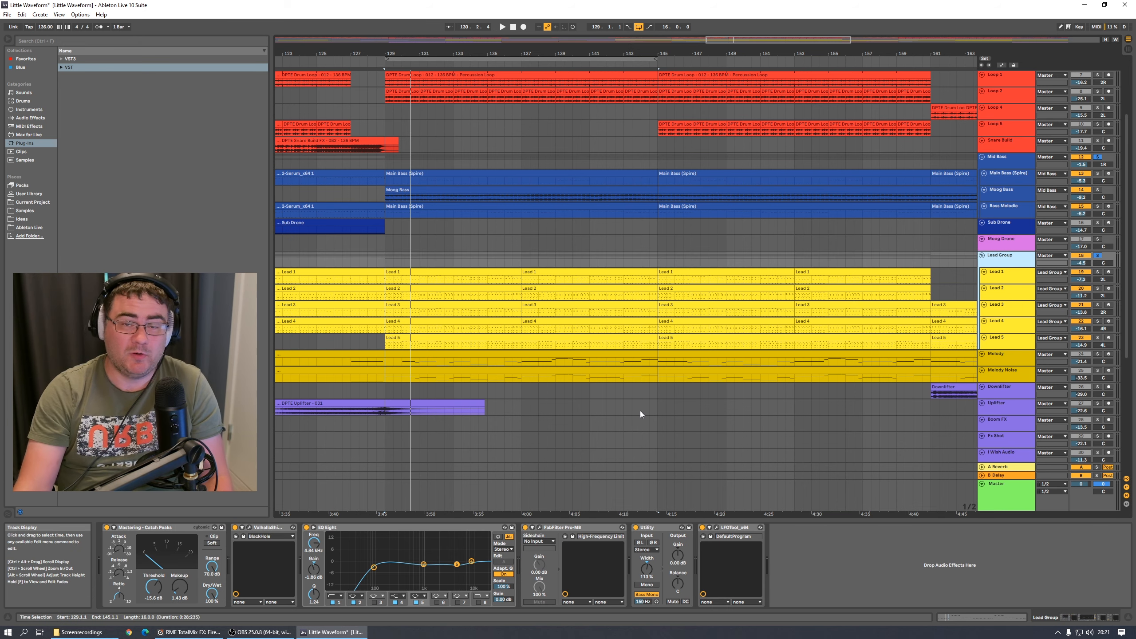
mouse_move(554, 450)
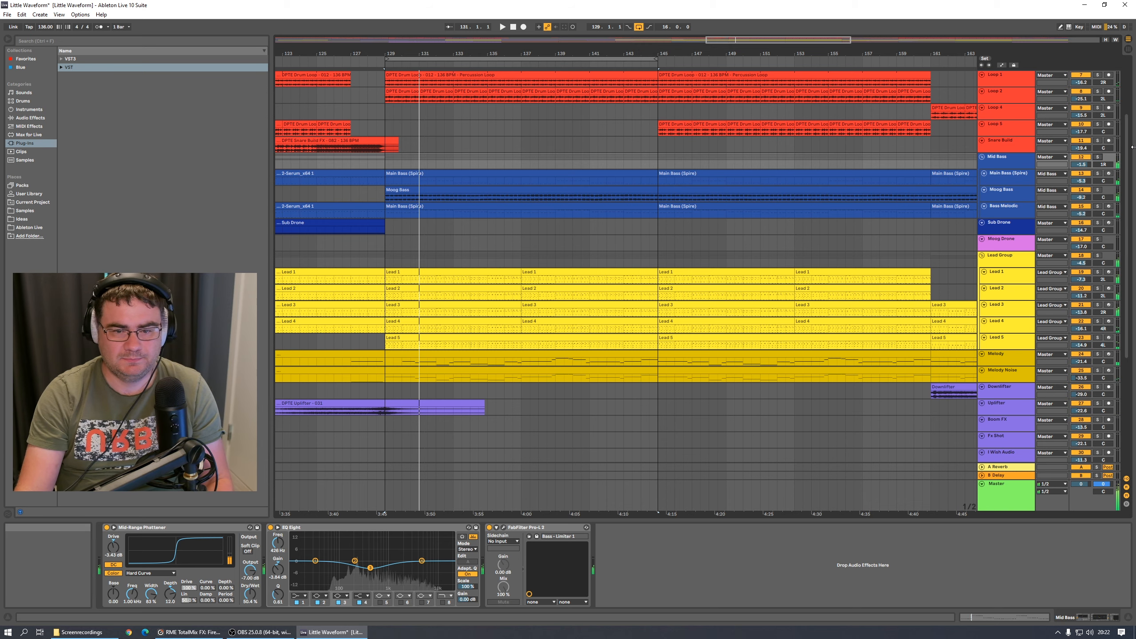
- Scroll down to the Pad, Piano PAD and 303 tracks
scroll("down", 3)
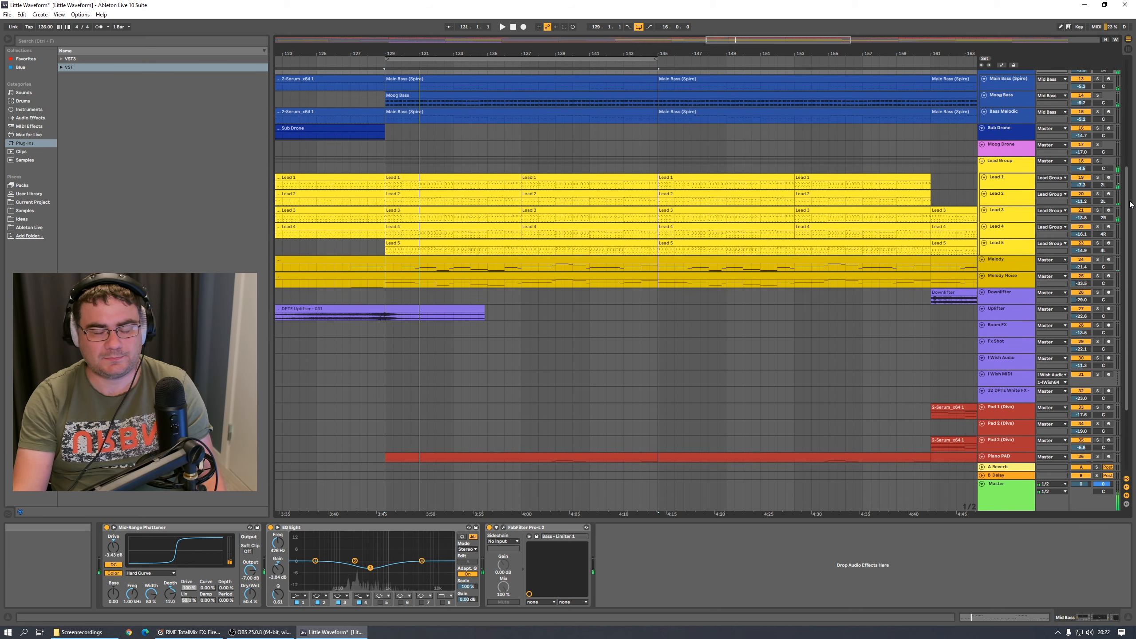
scroll("down", 3)
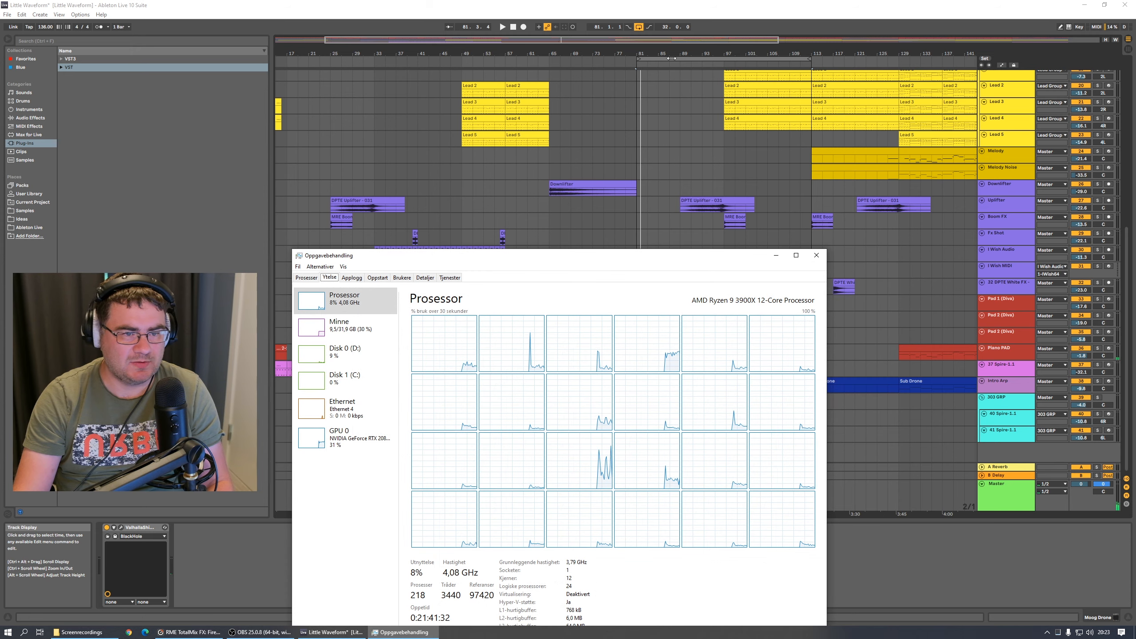
- Put Task Manager away after checking the ~8% per-core processor load
left_click(331, 632)
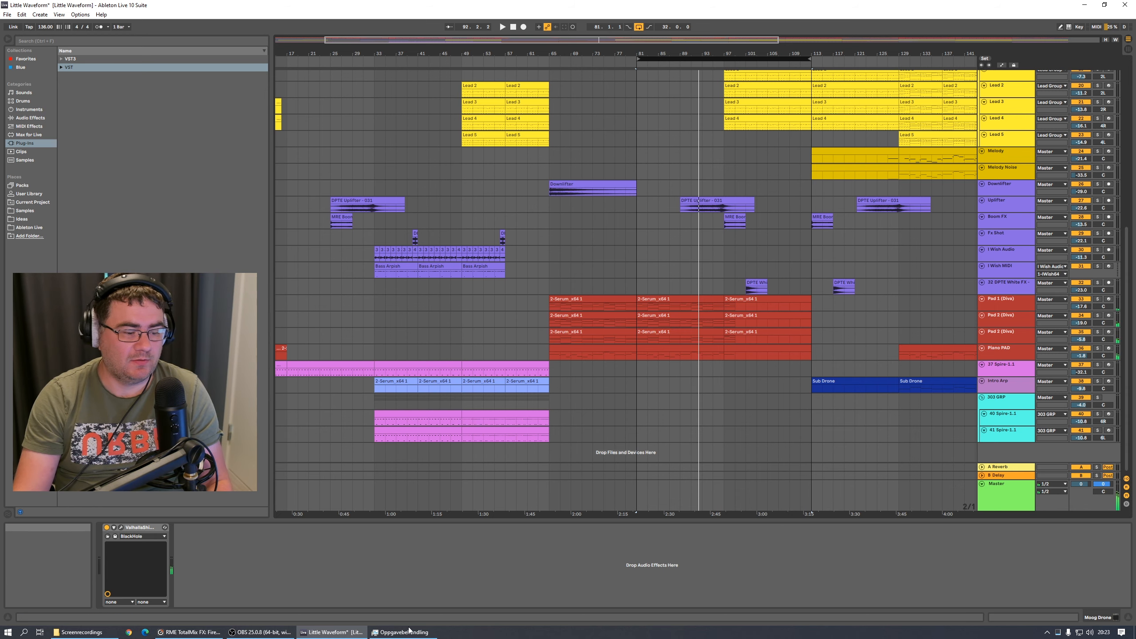
- Show the Audio preferences: ASIO Fireface USB, 48000 Hz, 256-sample buffer
left_click(402, 632)
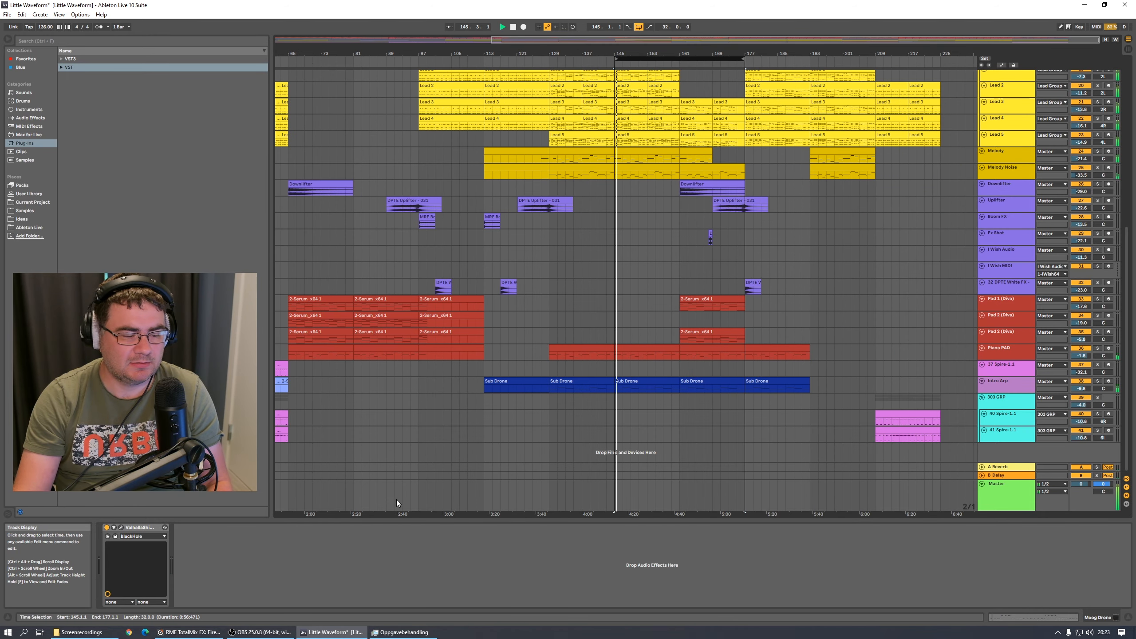
left_click(401, 632)
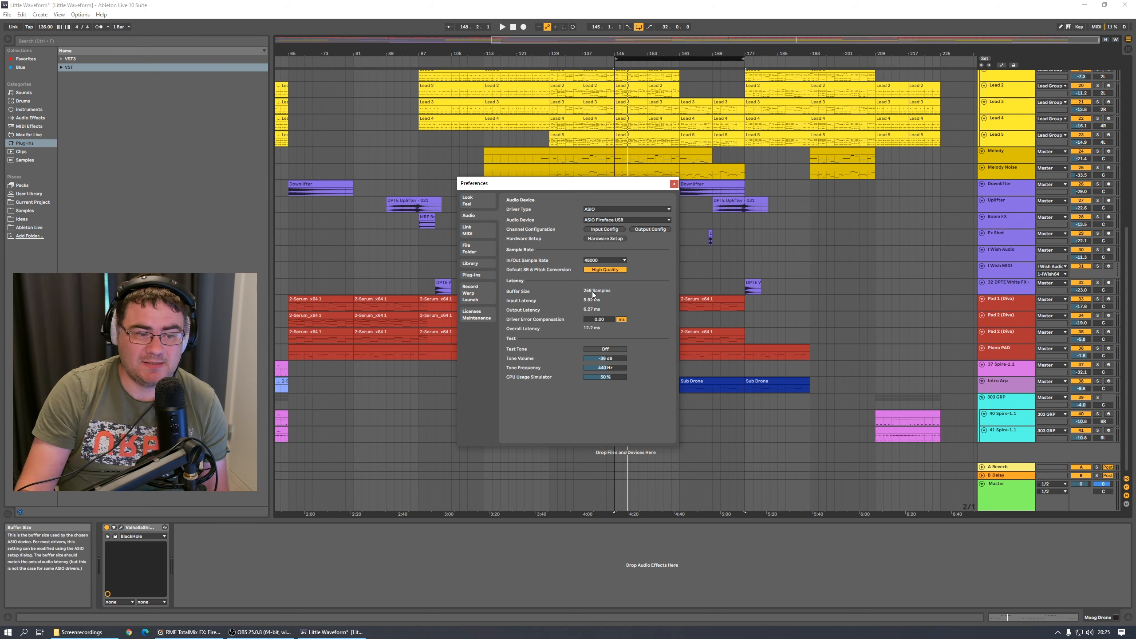
left_click(673, 183)
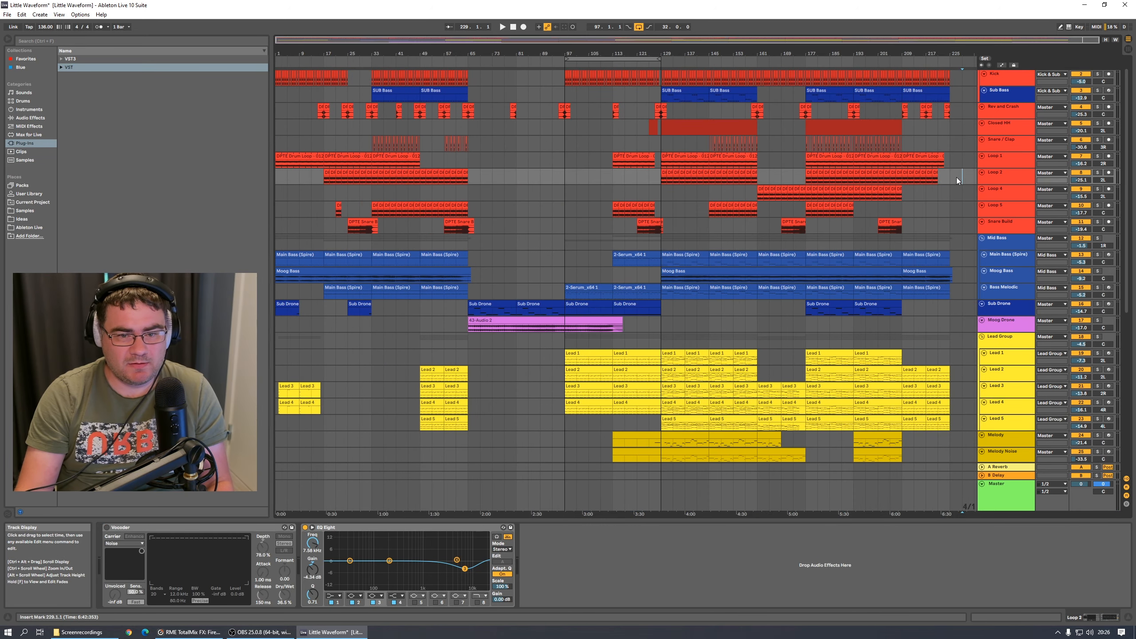
- Scroll the track list down to the lead, FX, pad, arp and 303 tracks
scroll("down", 3)
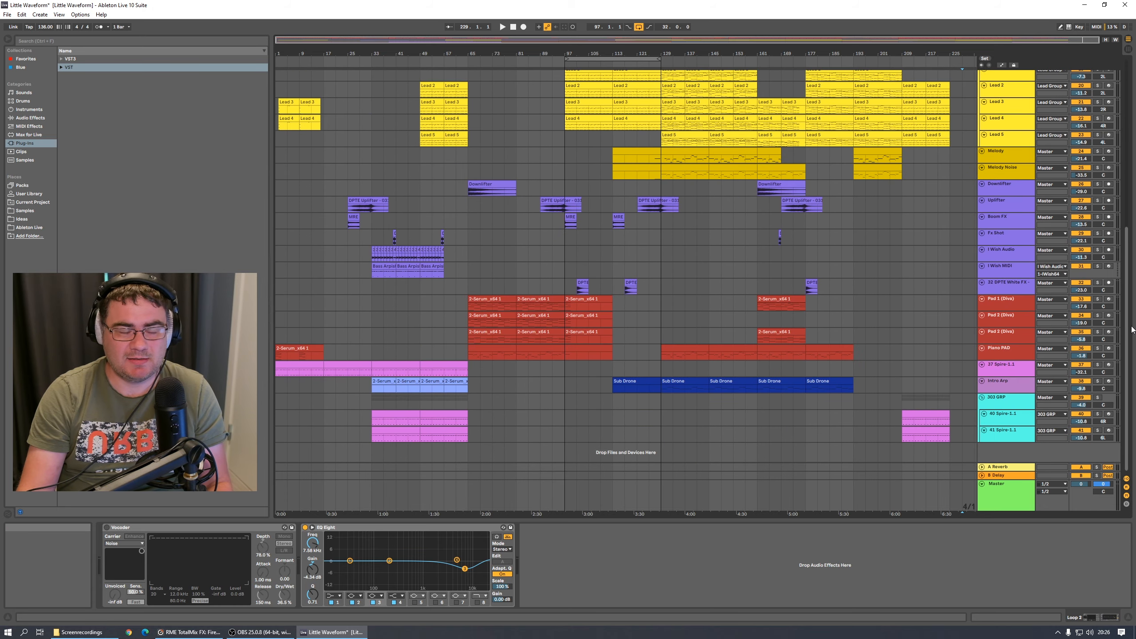